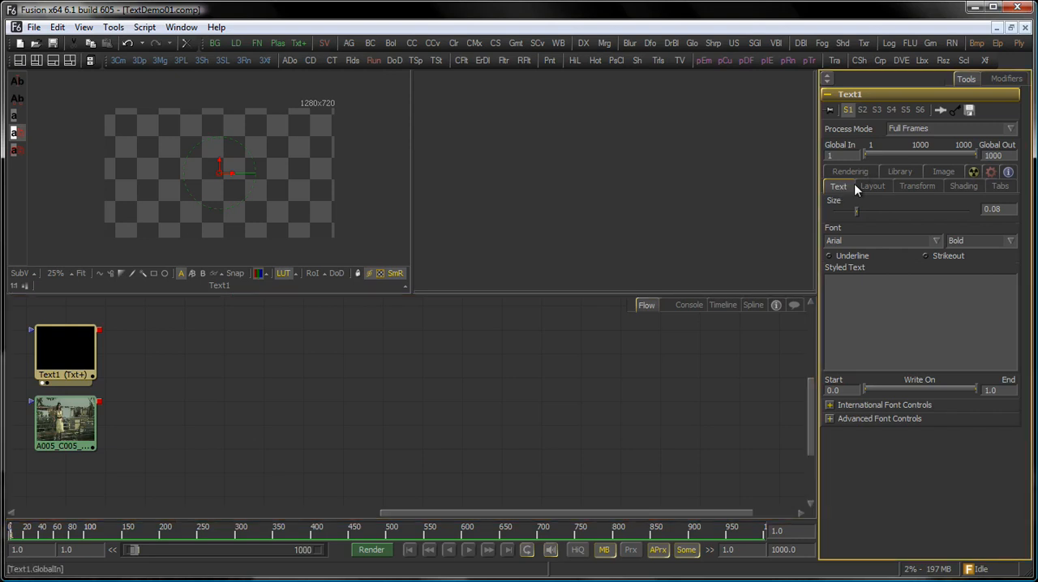
Enter 'Fusion Rocks' as the Styled Text of Text1 after a glance at Shading.
left_click(964, 185)
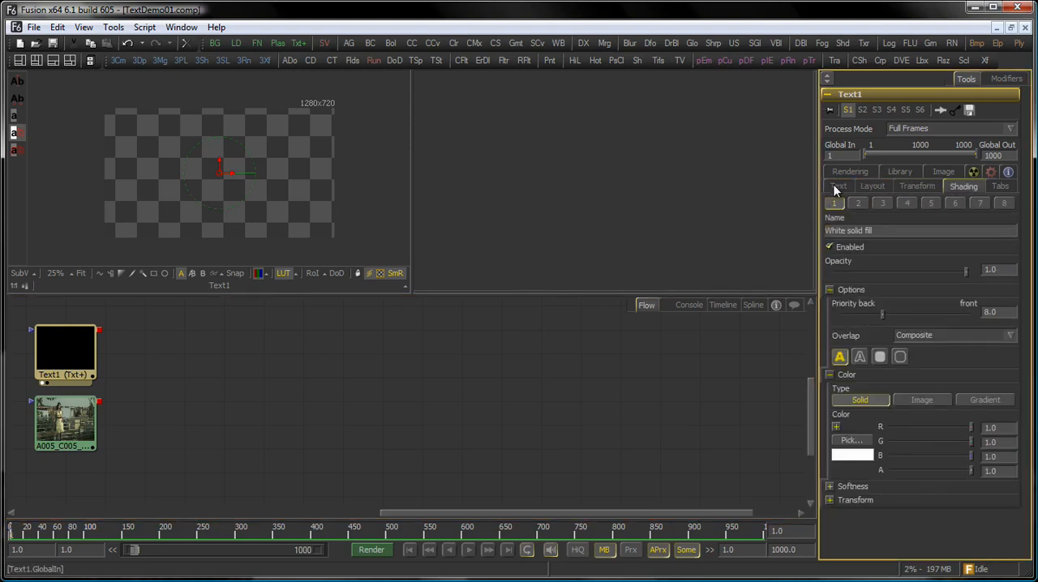
left_click(836, 185)
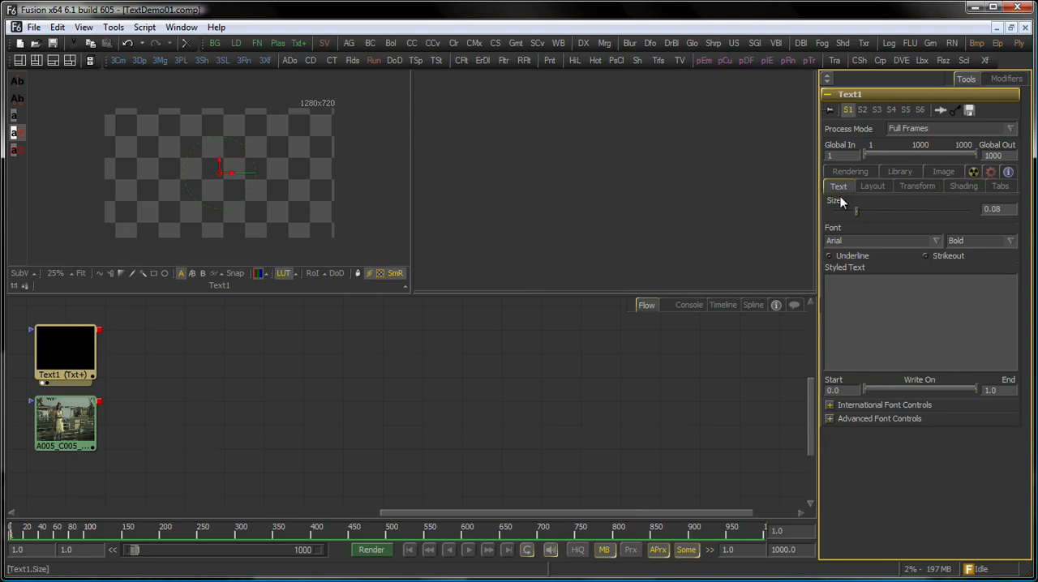
mouse_move(770, 374)
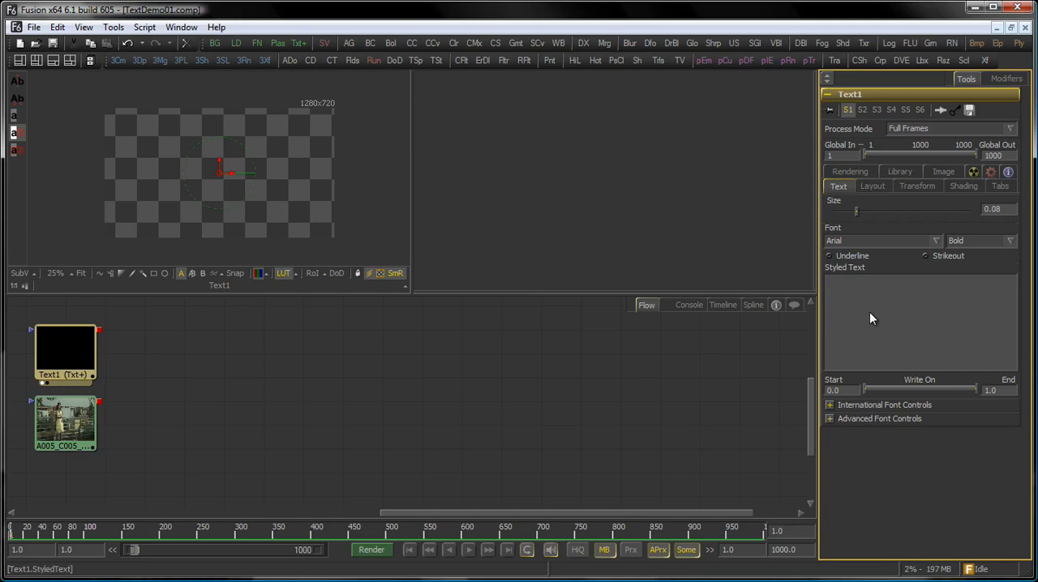
mouse_move(884, 312)
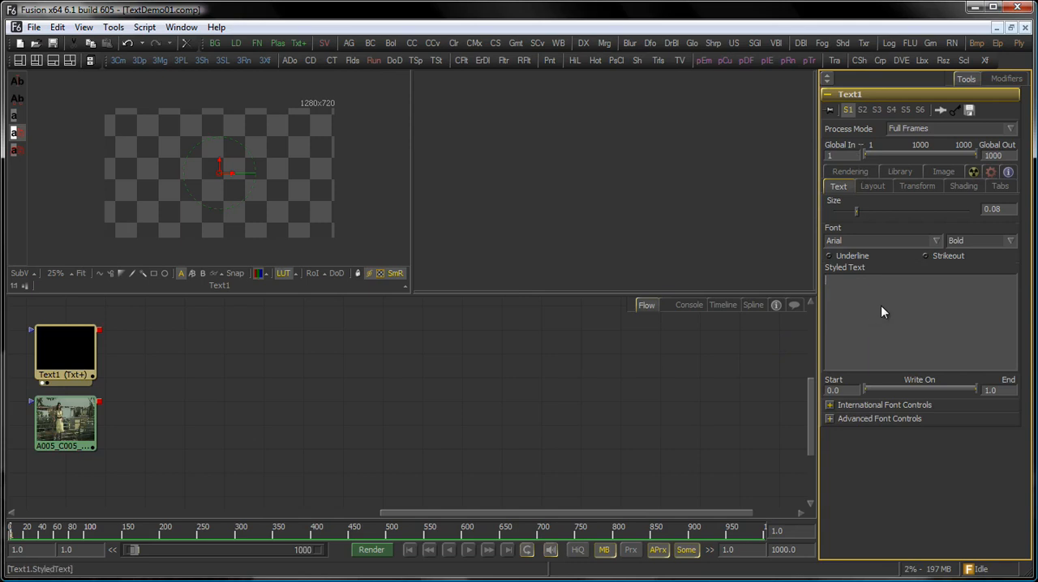
type("Fusion Rocks")
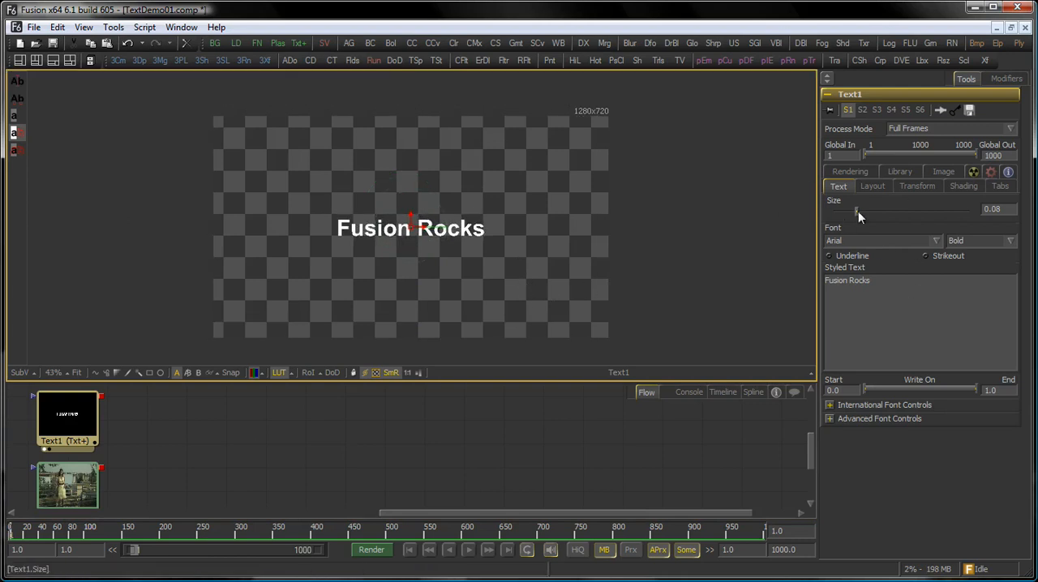
Increase the title Size and set the font style to Regular.
left_click_drag(856, 209, 876, 209)
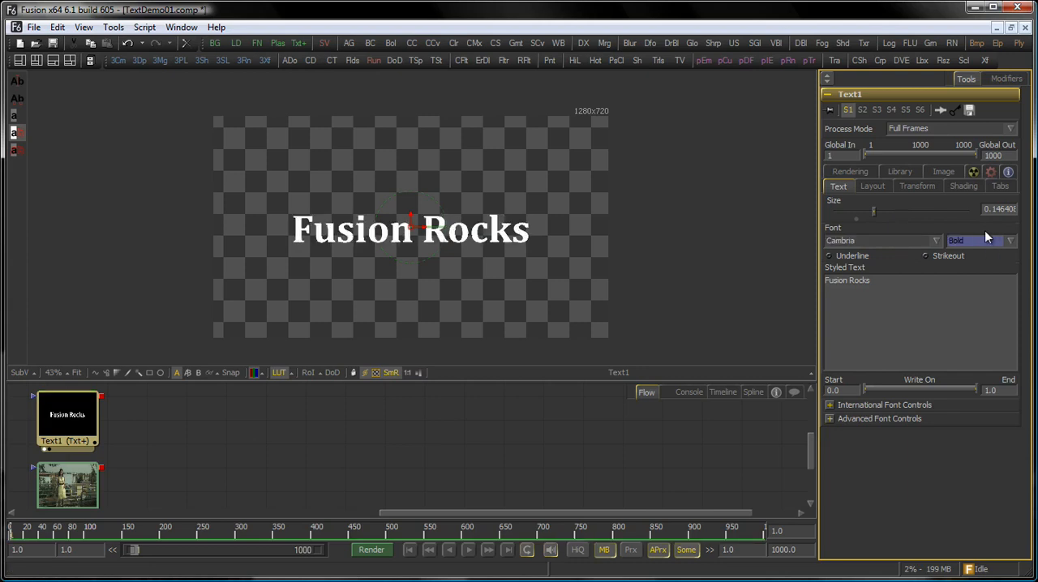
left_click(1008, 240)
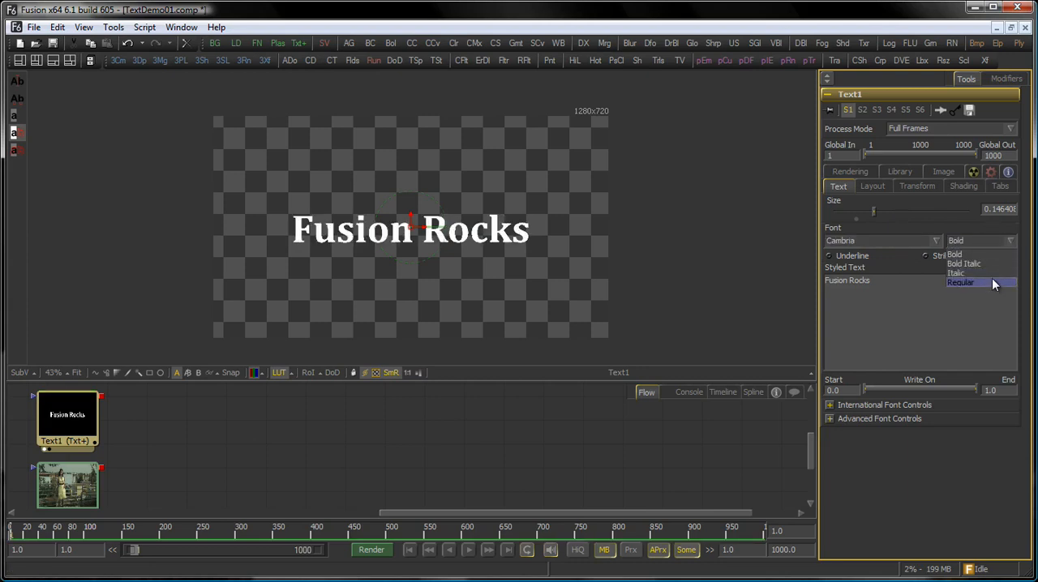
left_click(966, 282)
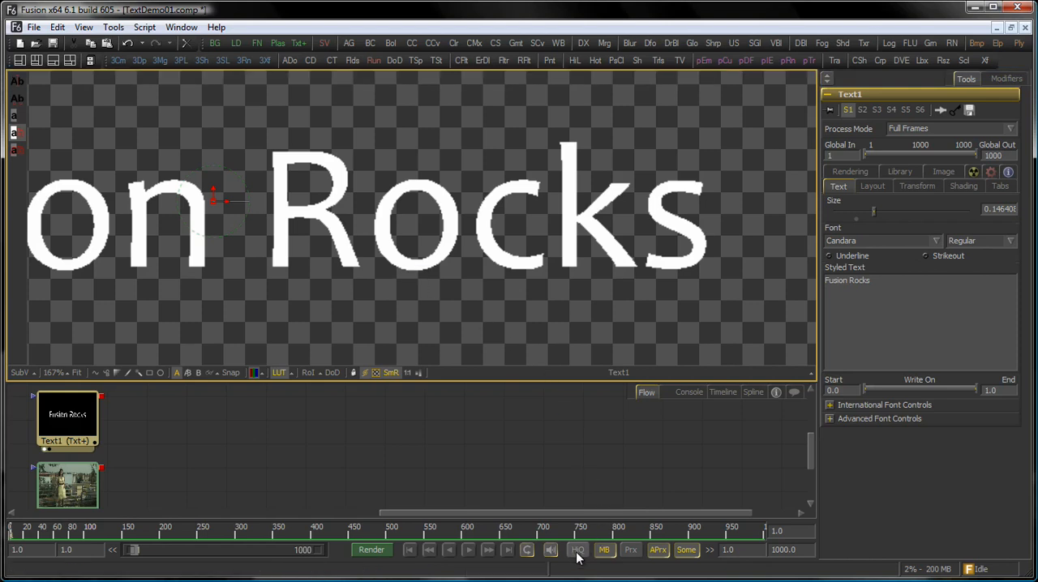
mouse_move(577, 550)
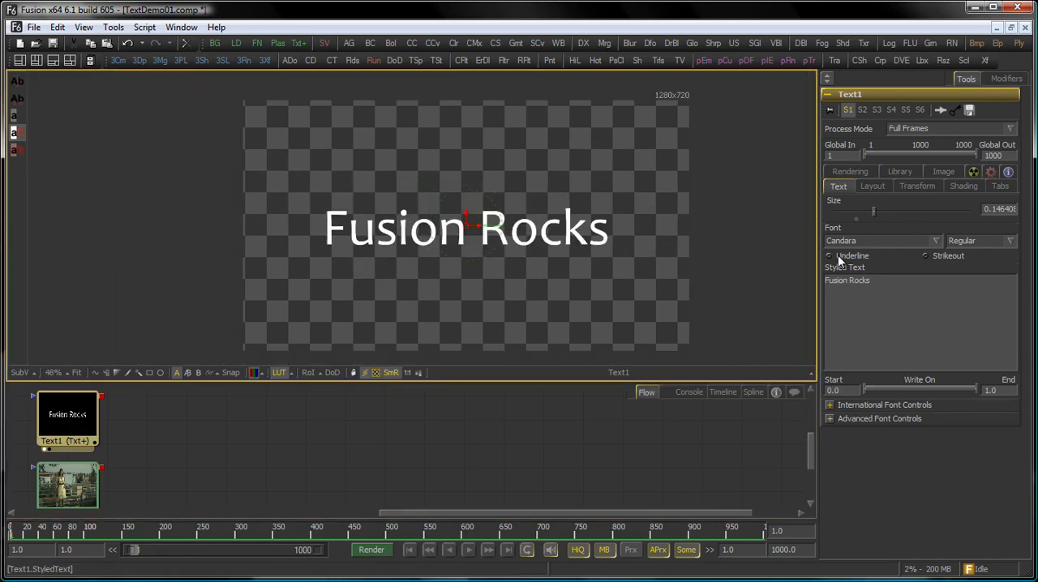
Turn Underline on to preview it, then turn it back off.
left_click(830, 256)
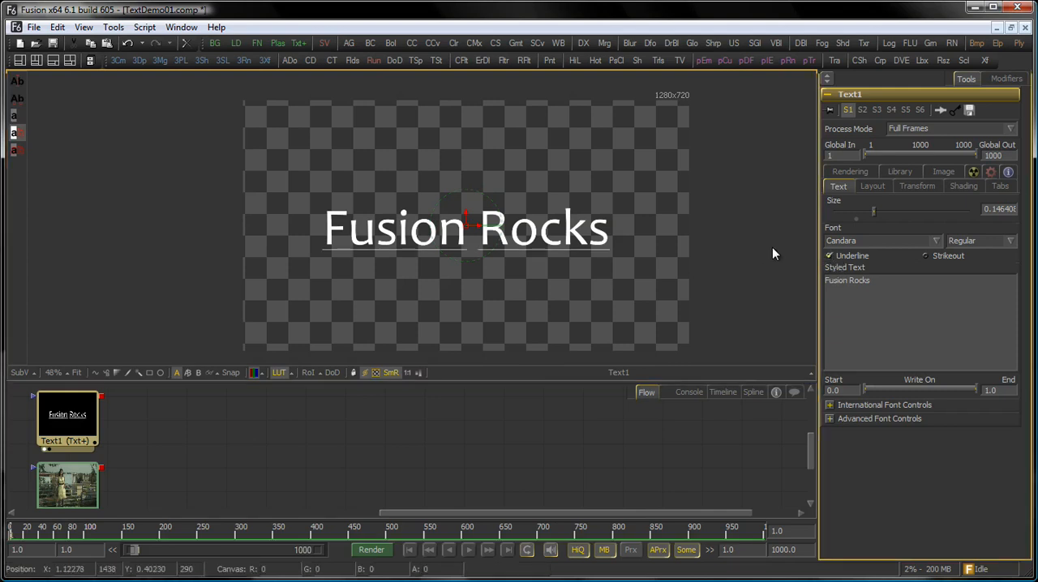
left_click(925, 256)
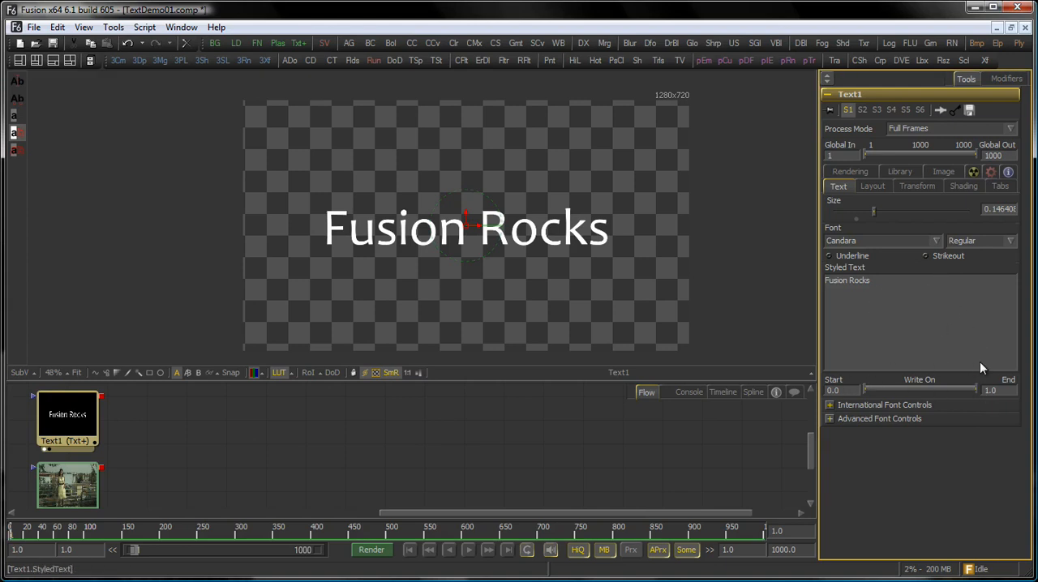
Lower the Write On End value, then keyframe it so the title writes on over time.
left_click_drag(989, 390, 933, 389)
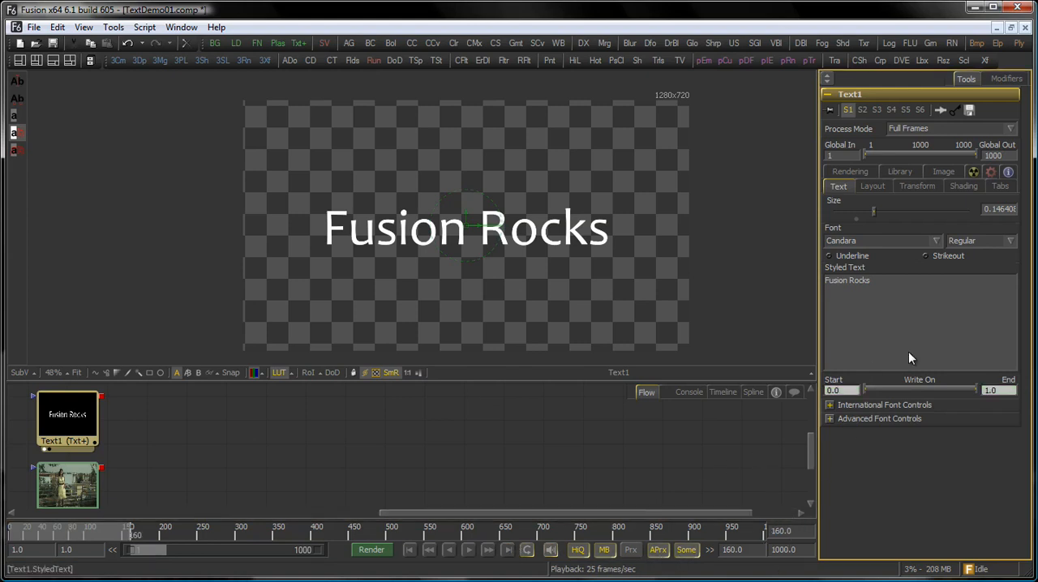
left_click_drag(863, 389, 972, 389)
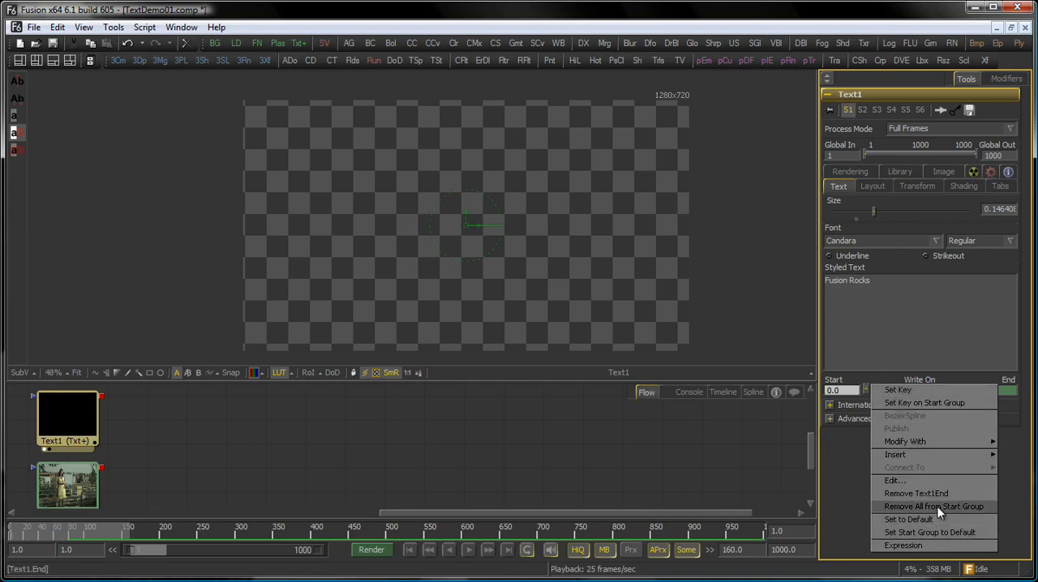
Remove the Write On animation, then try left-to-right and top-to-bottom text Direction.
left_click(934, 506)
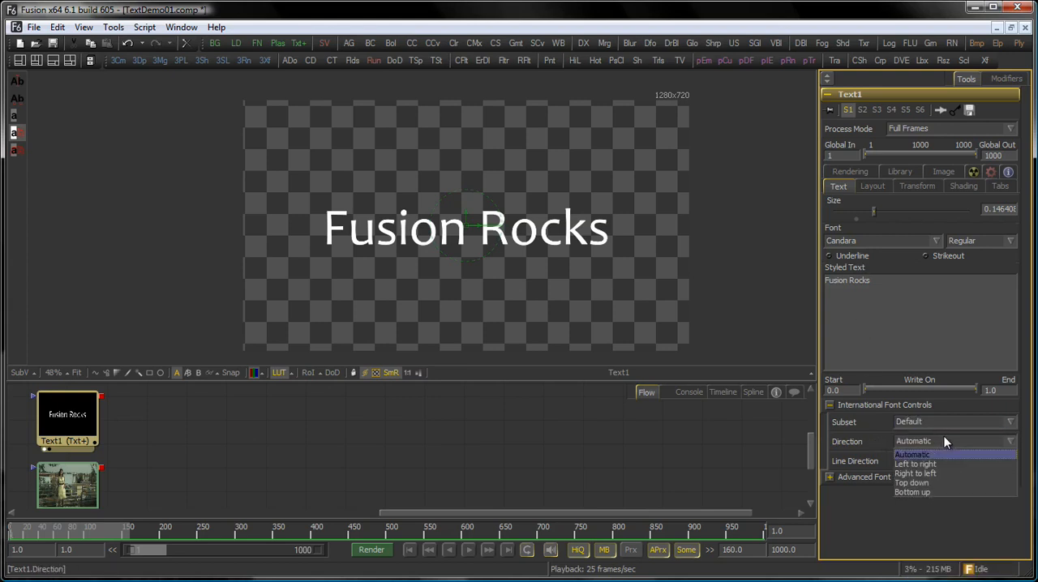
left_click(921, 463)
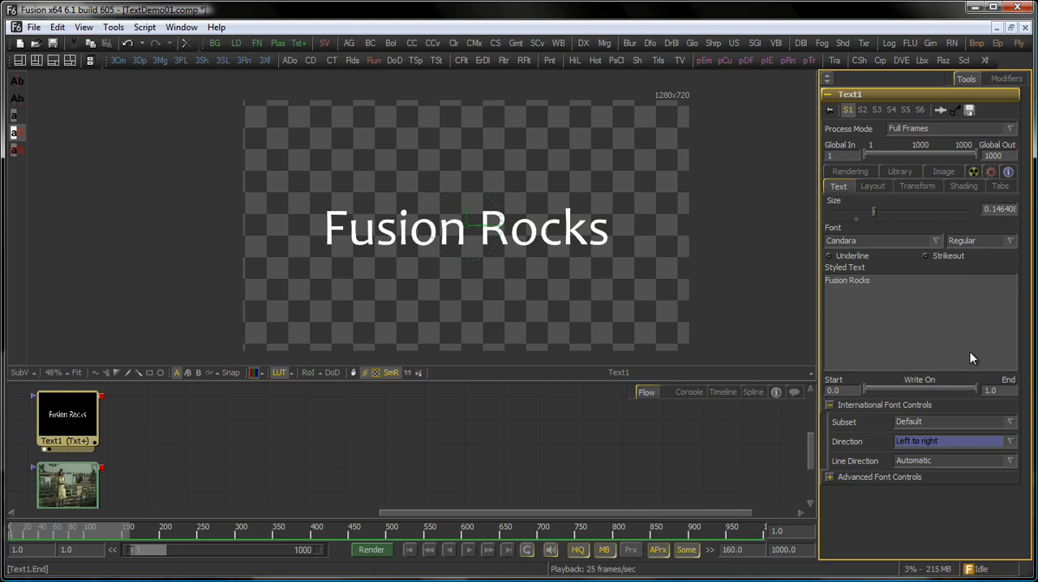
left_click(954, 441)
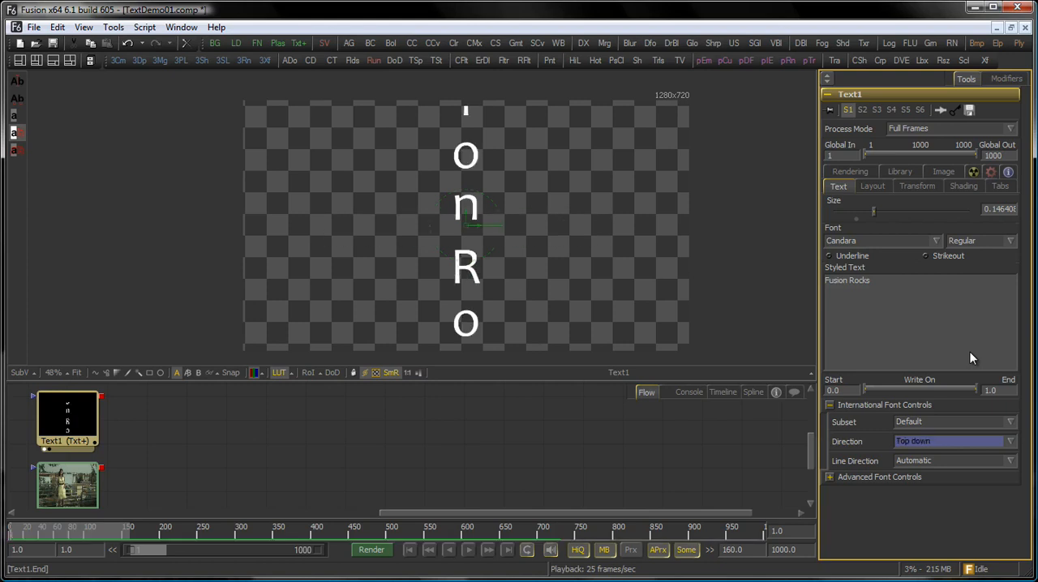
left_click(949, 441)
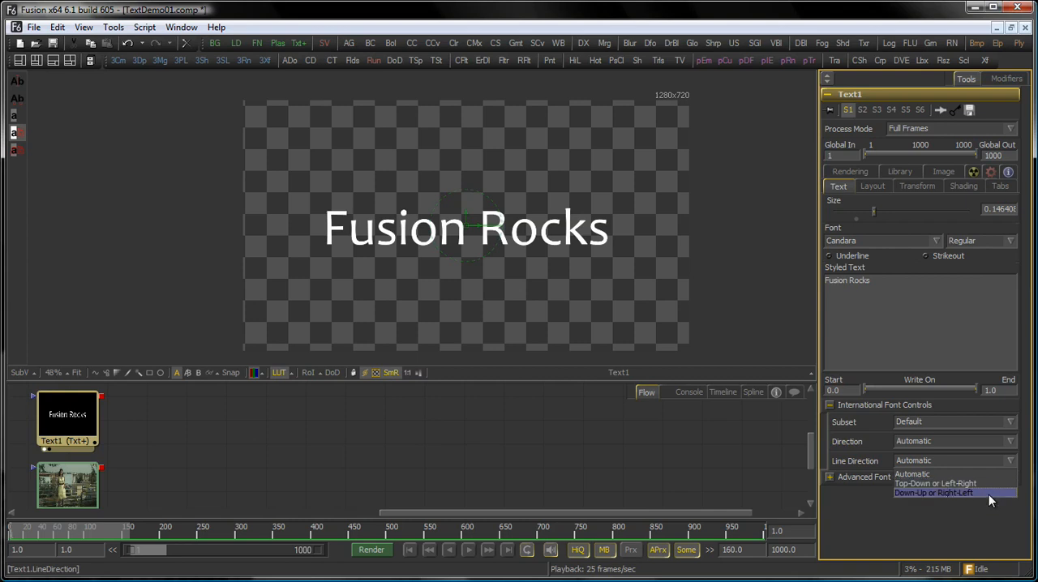
mouse_move(965, 532)
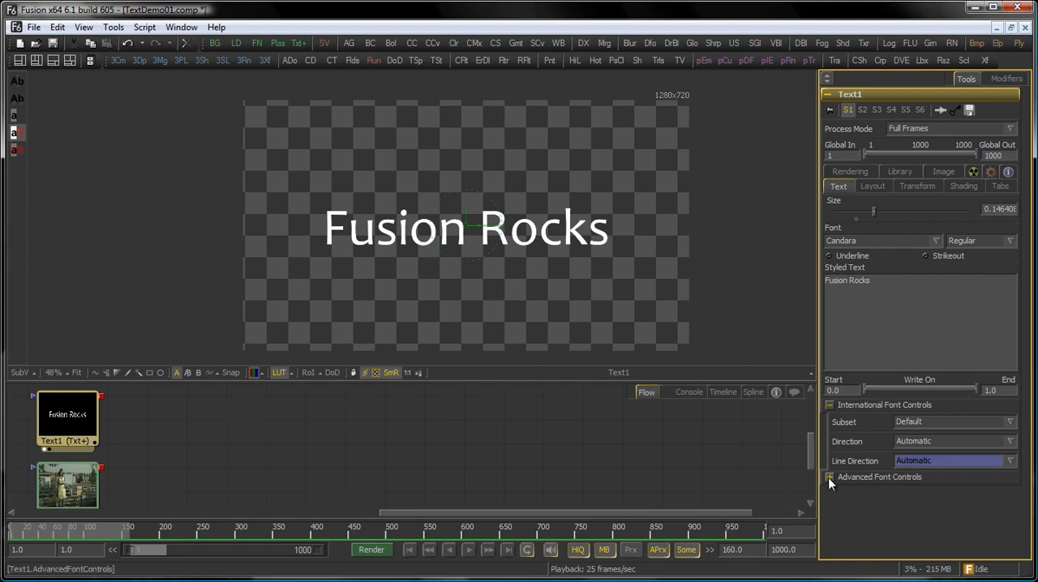
Expand Advanced Font Controls and raise Force Monospaced letter spacing.
left_click(829, 476)
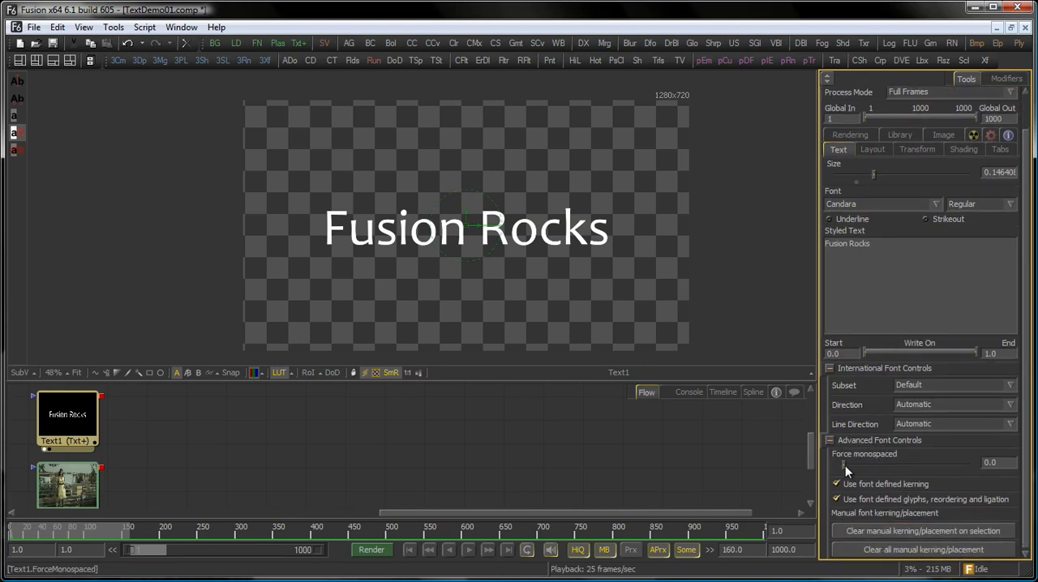
left_click_drag(843, 462, 965, 462)
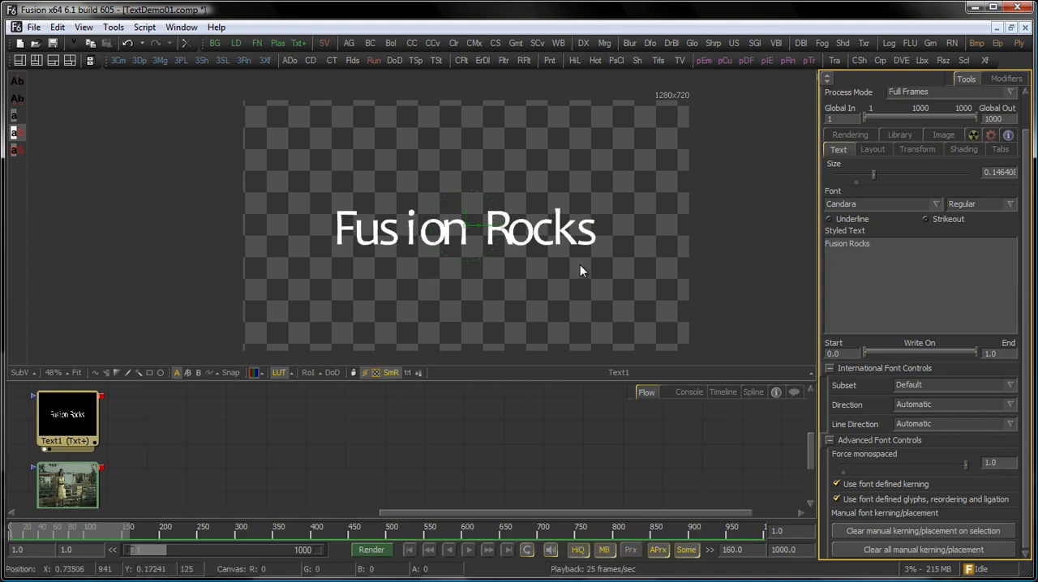
mouse_move(573, 217)
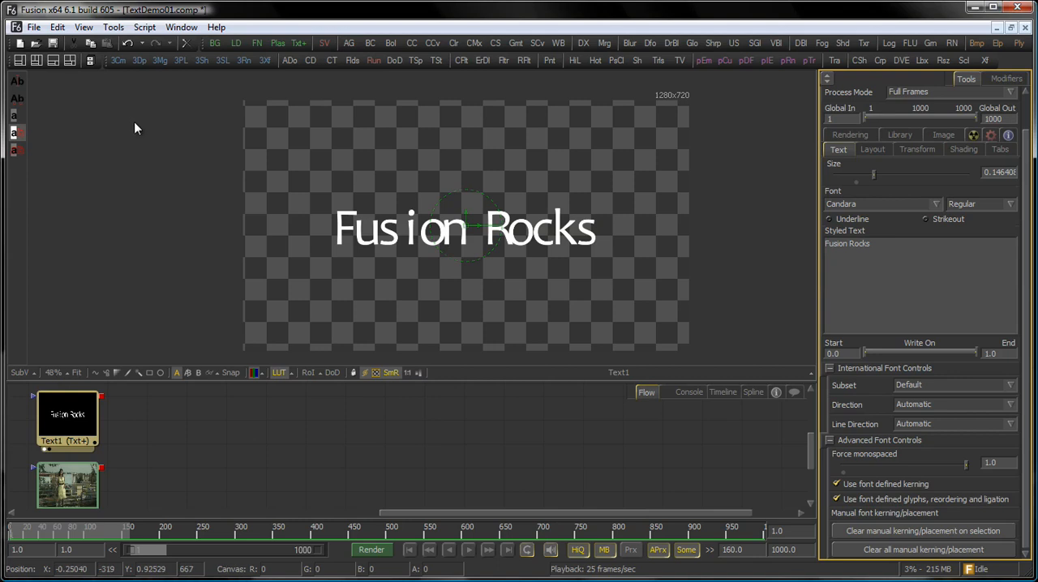
mouse_move(15, 101)
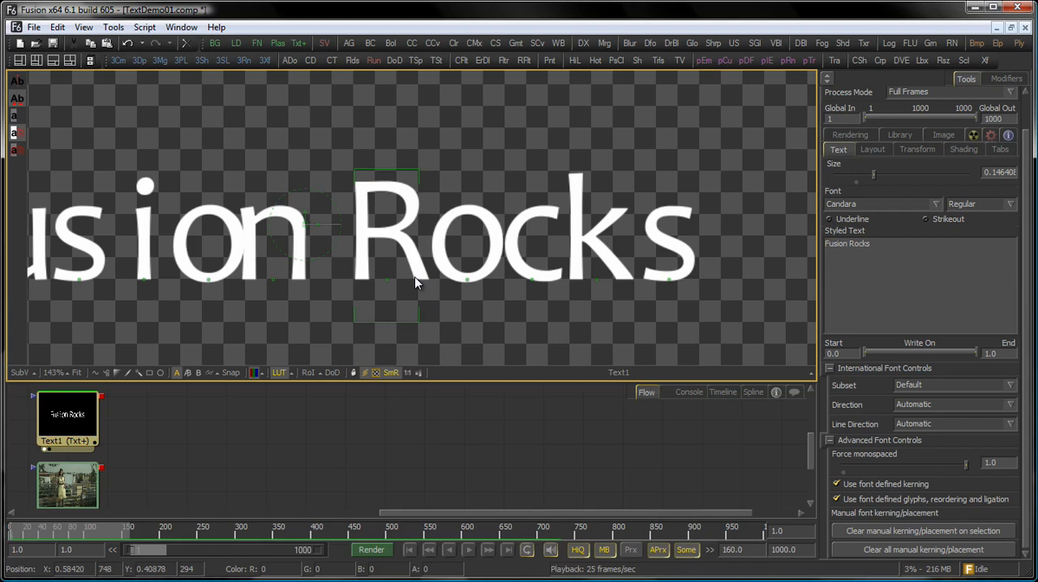
mouse_move(522, 204)
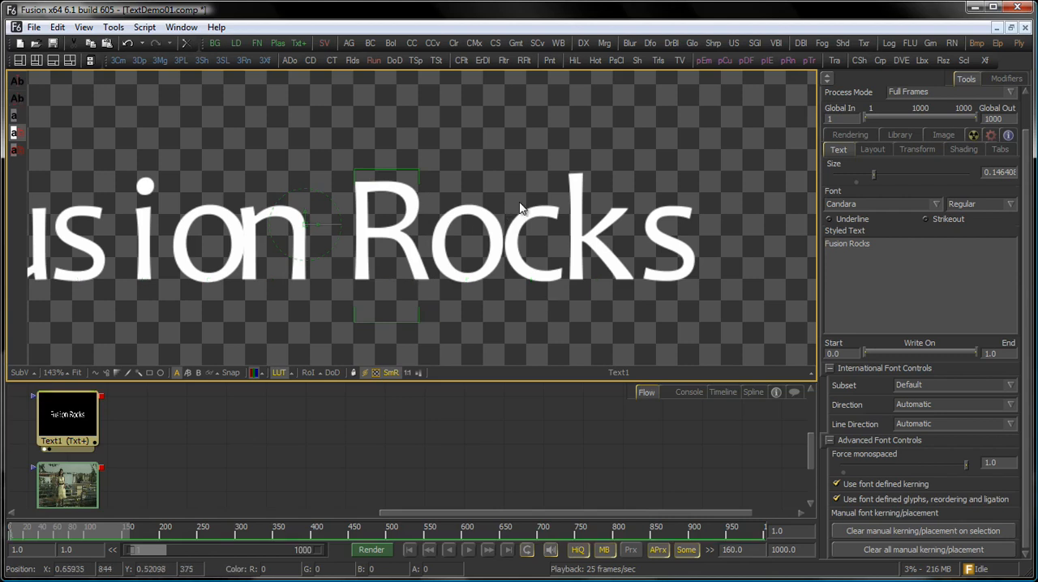
mouse_move(467, 279)
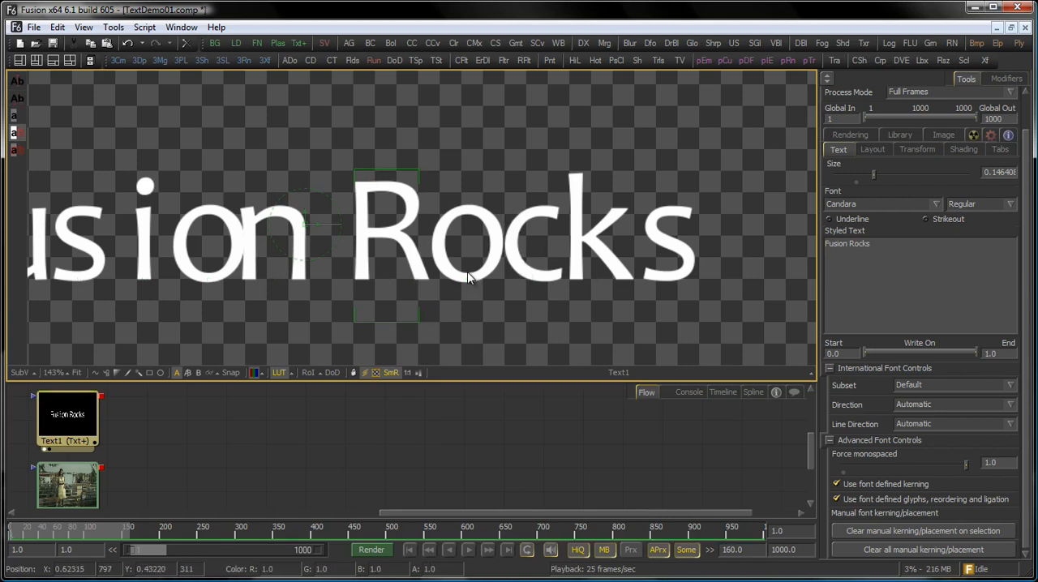
Clear manual kerning on selection and all, toggle Use font defined kerning off and on.
left_click(921, 530)
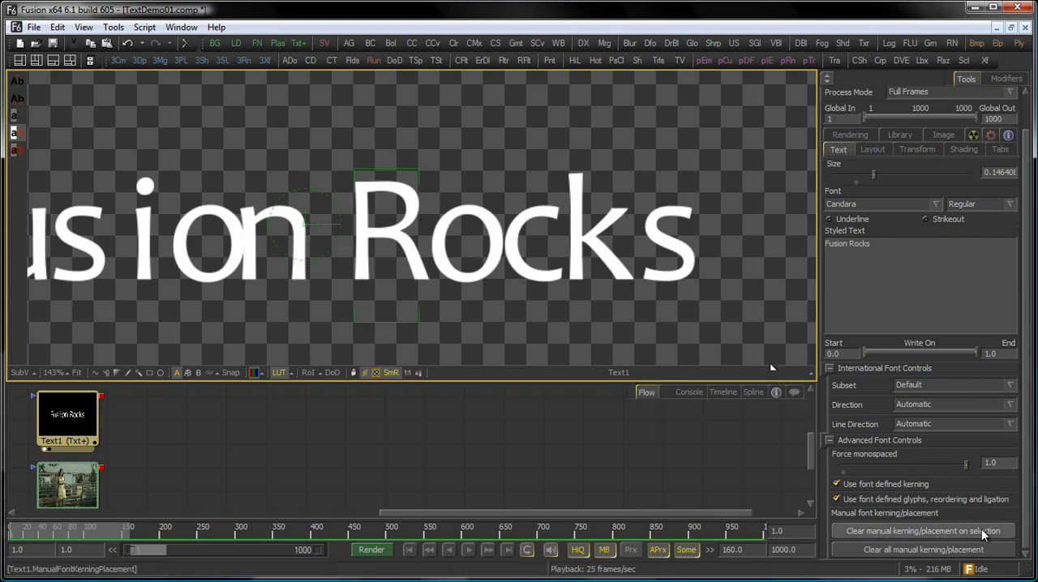
left_click(921, 551)
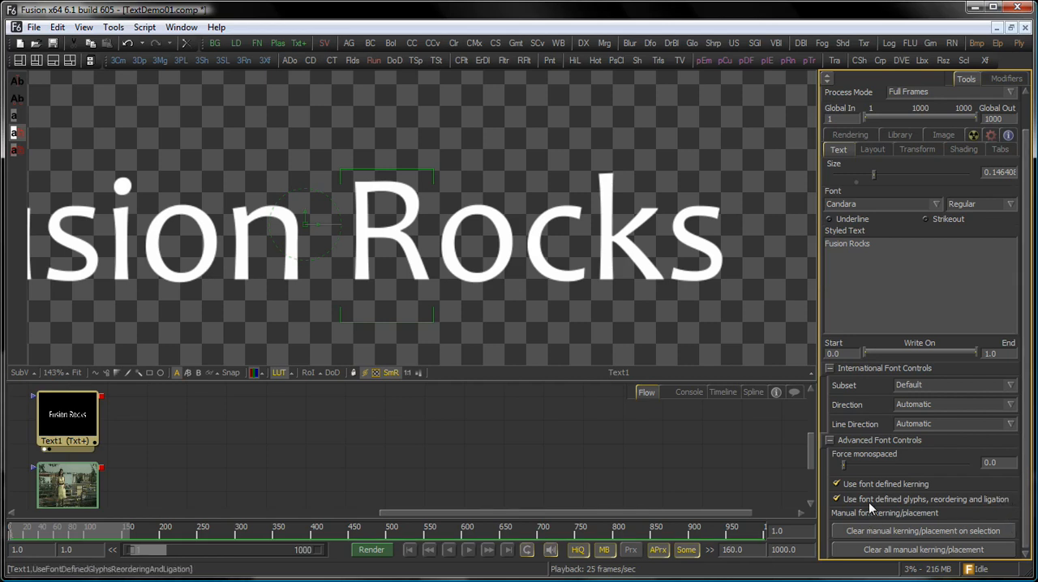
left_click(839, 500)
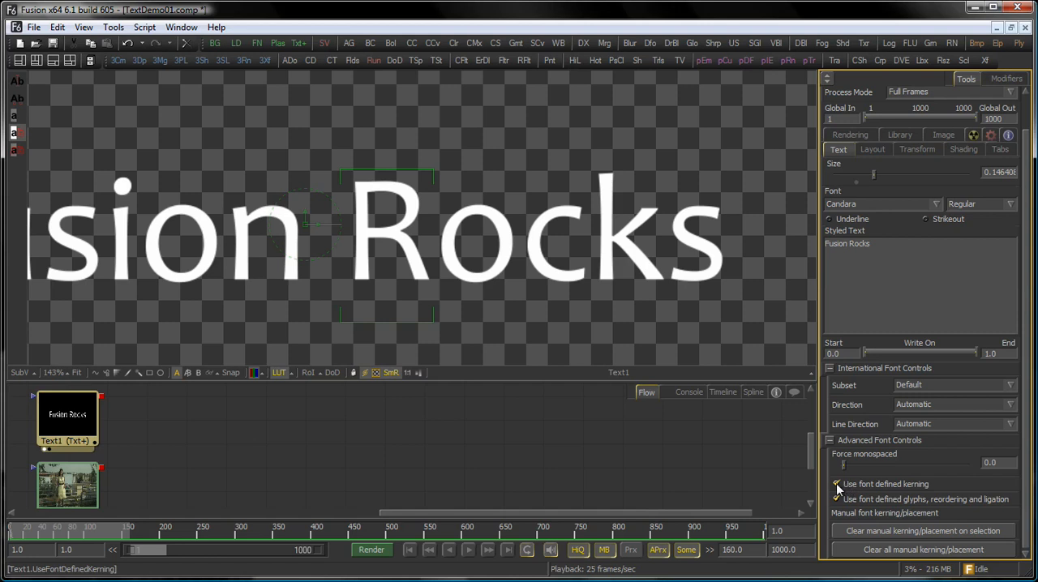
left_click(836, 500)
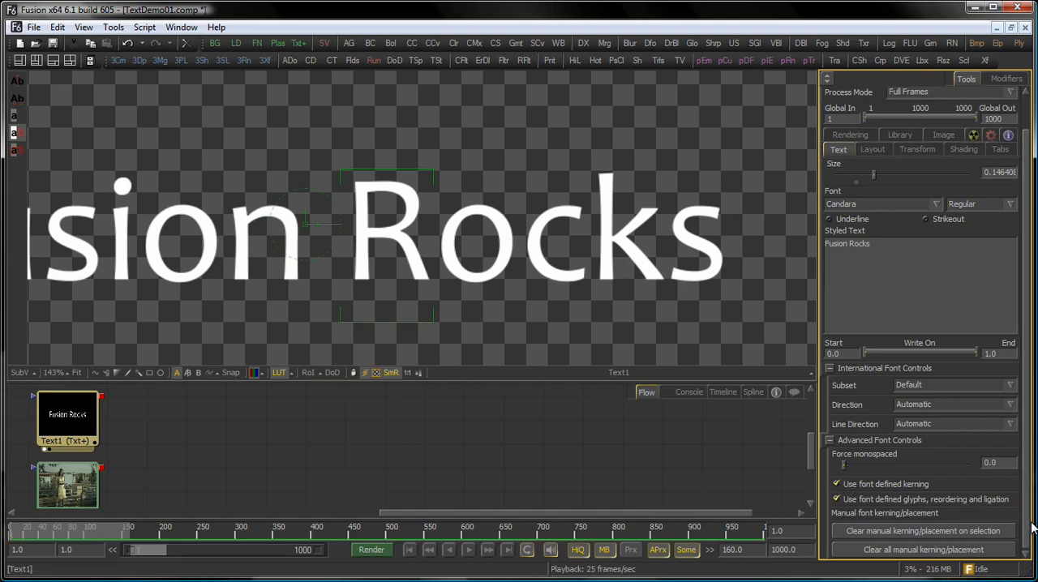
mouse_move(914, 502)
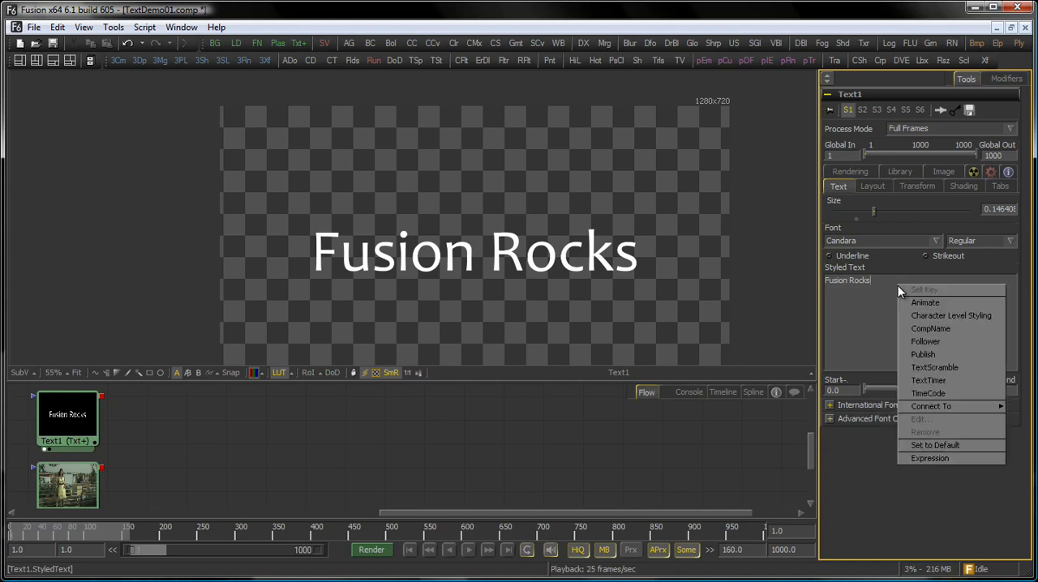
mouse_move(924, 305)
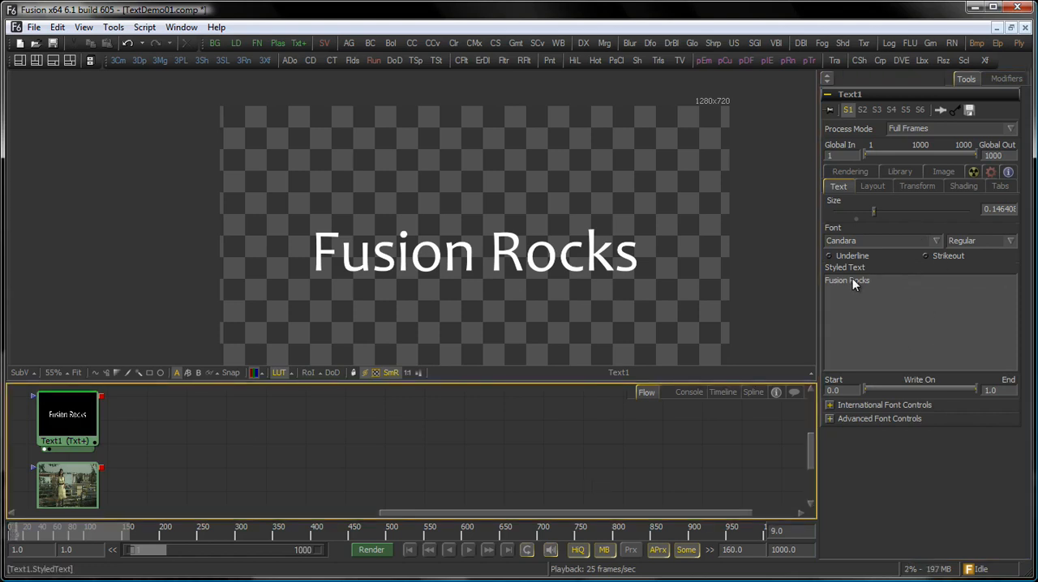
Replace Rocks to read 'Fusion is great', revert to 'Fusion Rocks', retype the phrase.
double_click(858, 279)
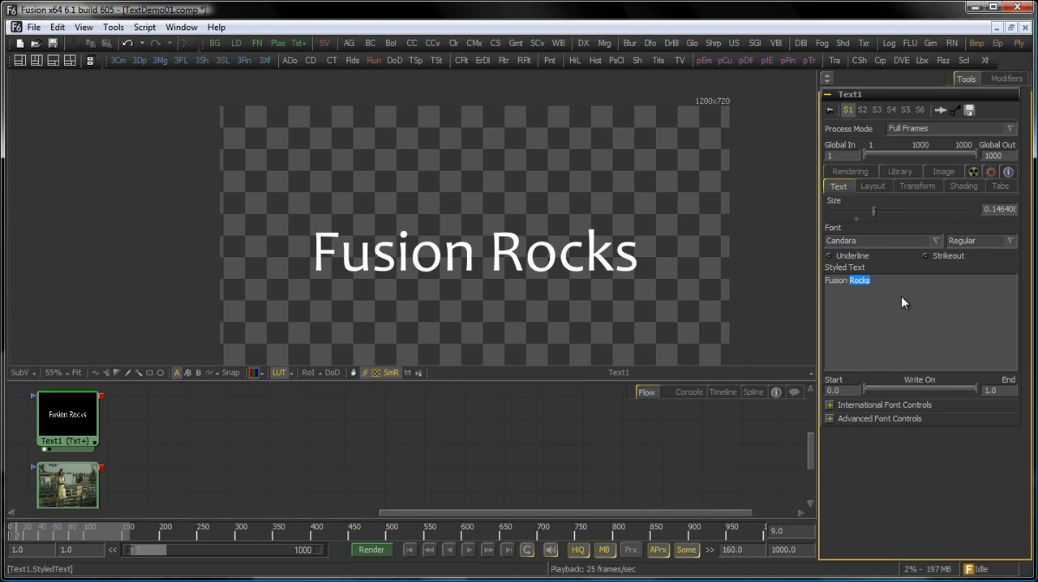
type("Fusion is great")
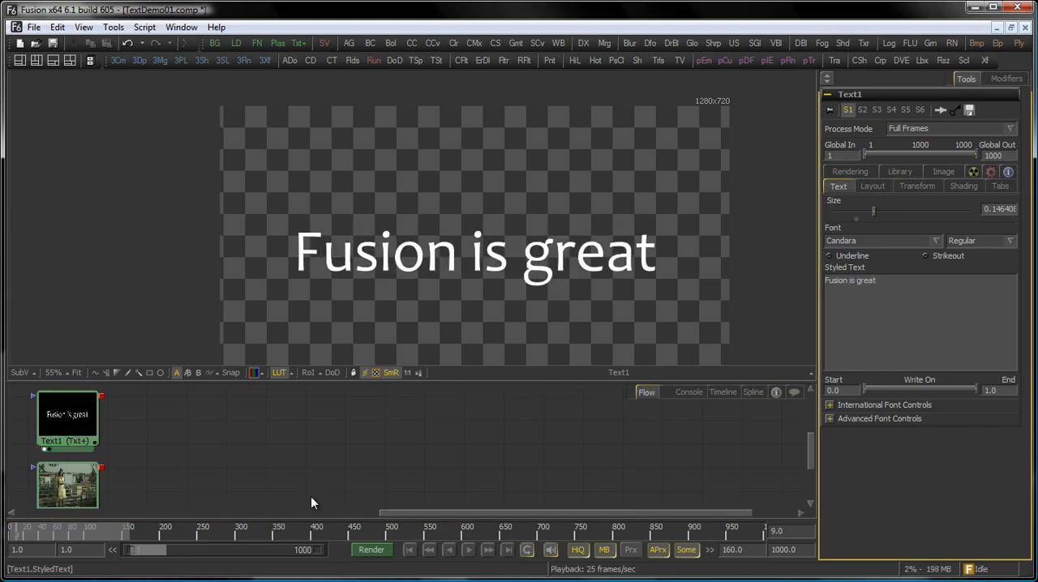
type("Fusion Rocks")
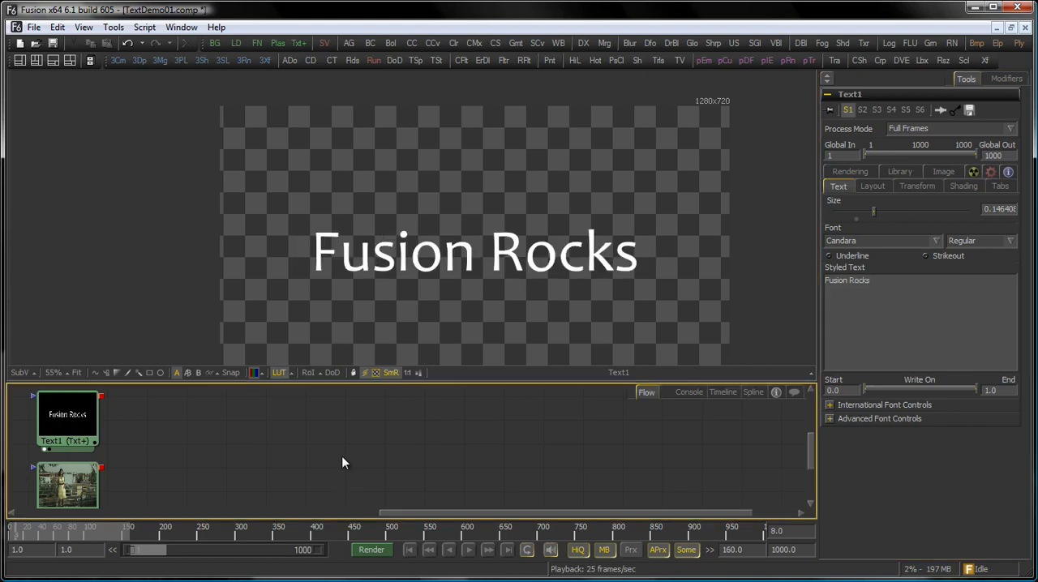
type("Fusion is great")
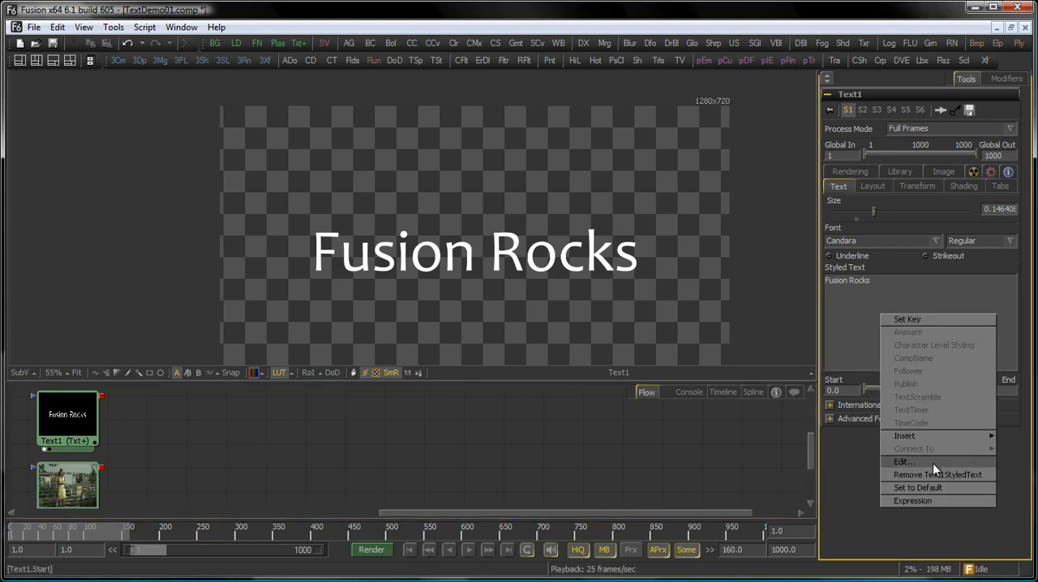
Choose Edit on the Styled Text's attached modifier.
left_click(902, 460)
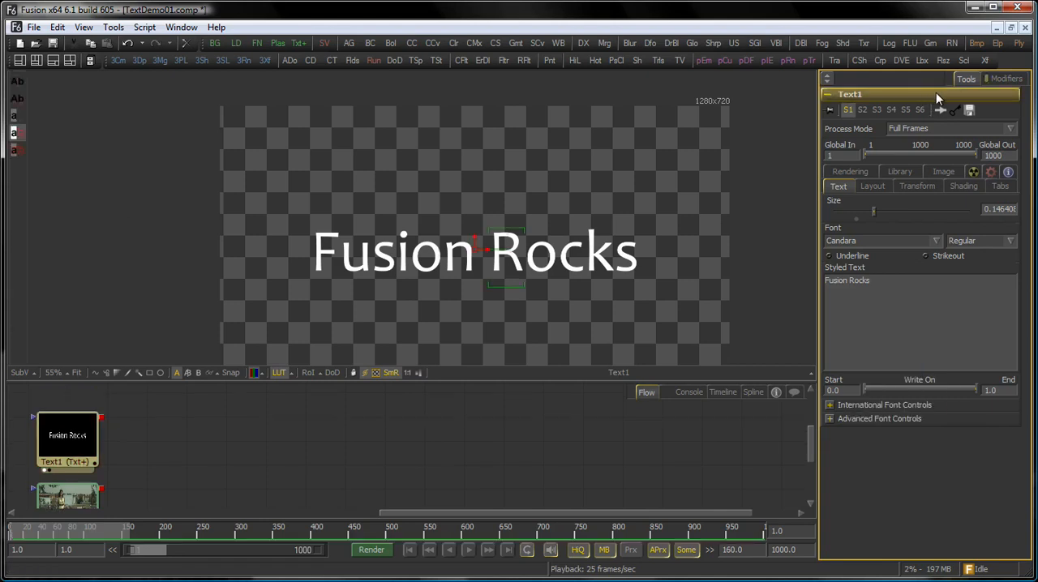
In Modifiers, expand CharacterLevelStyling1 and enlarge the letter F, then view Alignment.
left_click(1001, 80)
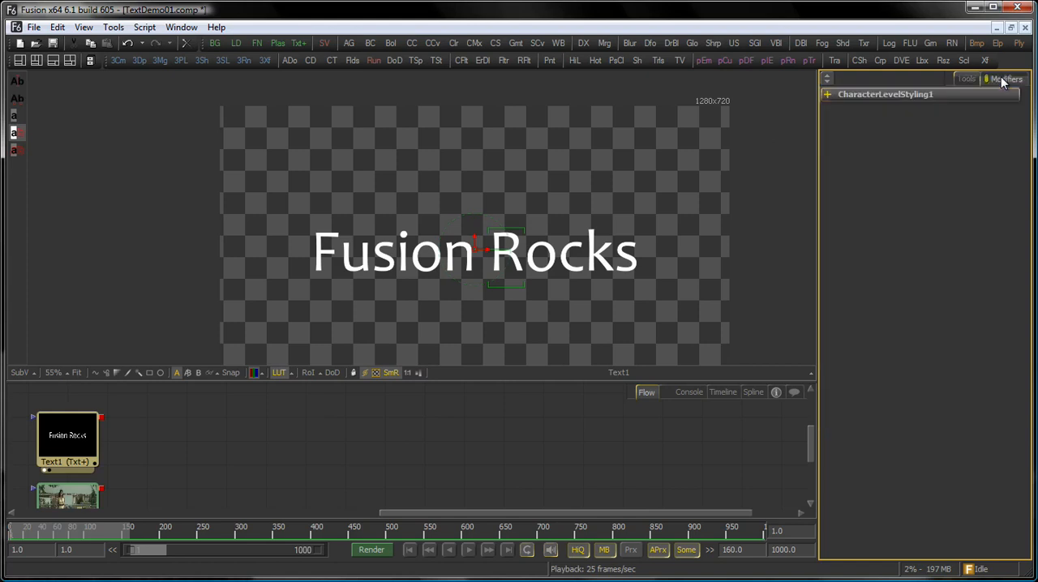
left_click(888, 94)
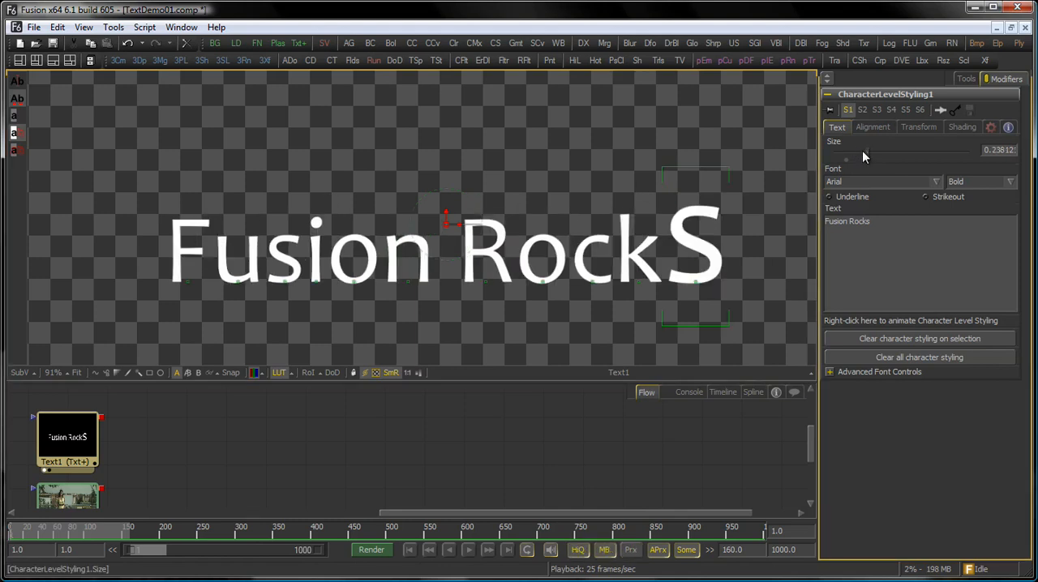
left_click_drag(846, 152, 868, 152)
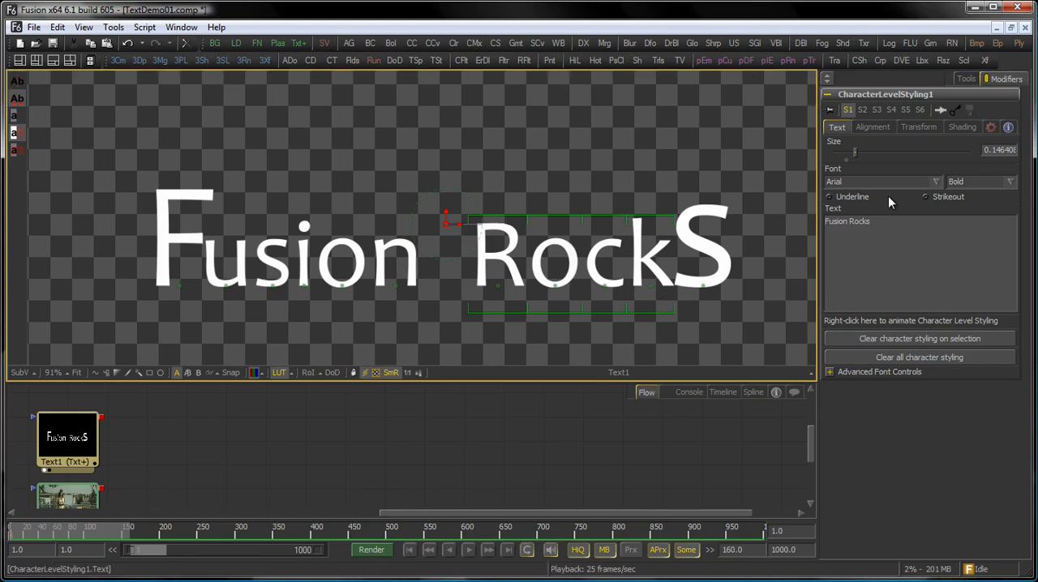
mouse_move(876, 246)
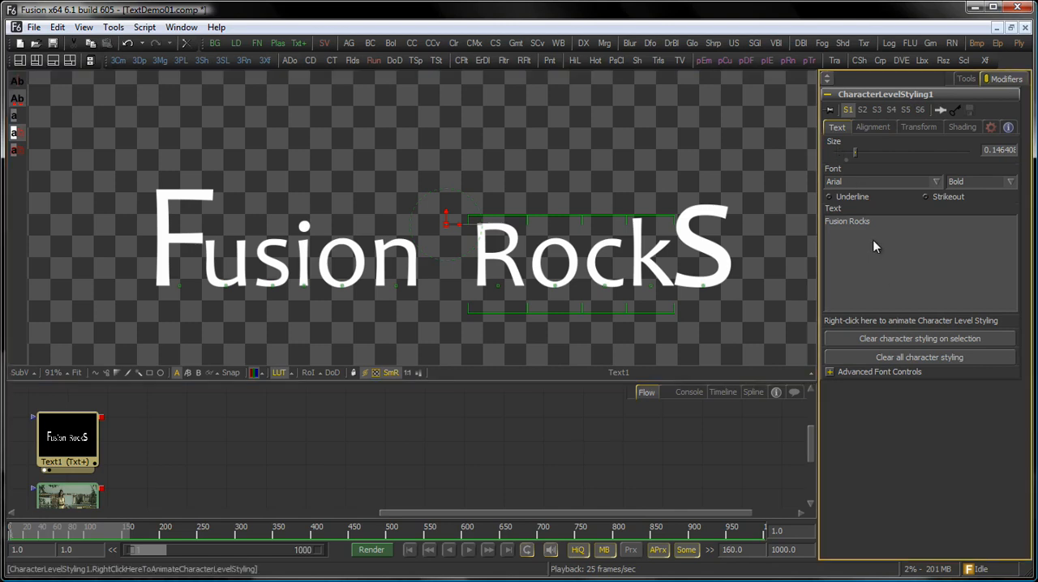
left_click(873, 127)
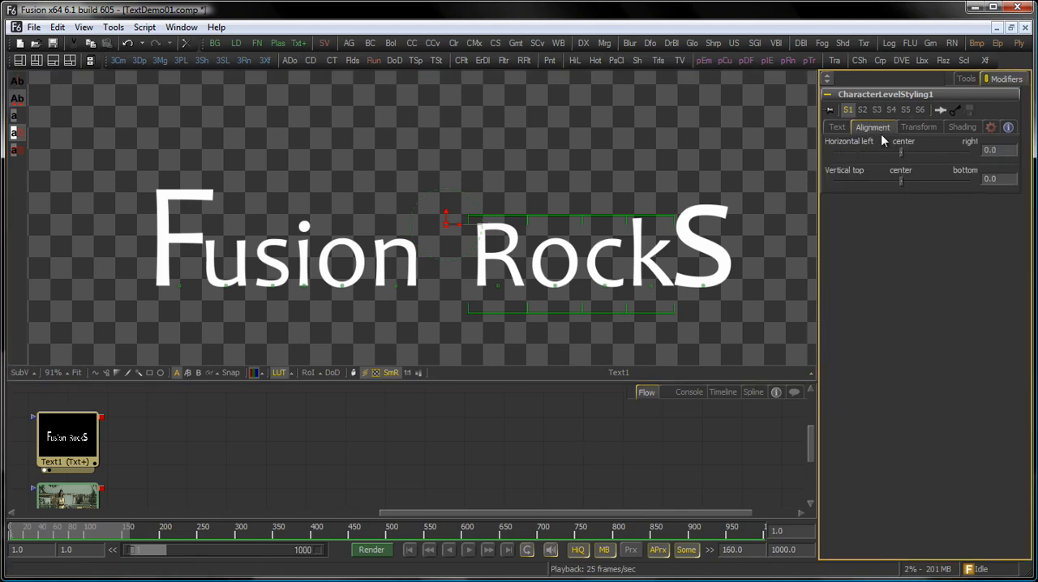
left_click(962, 126)
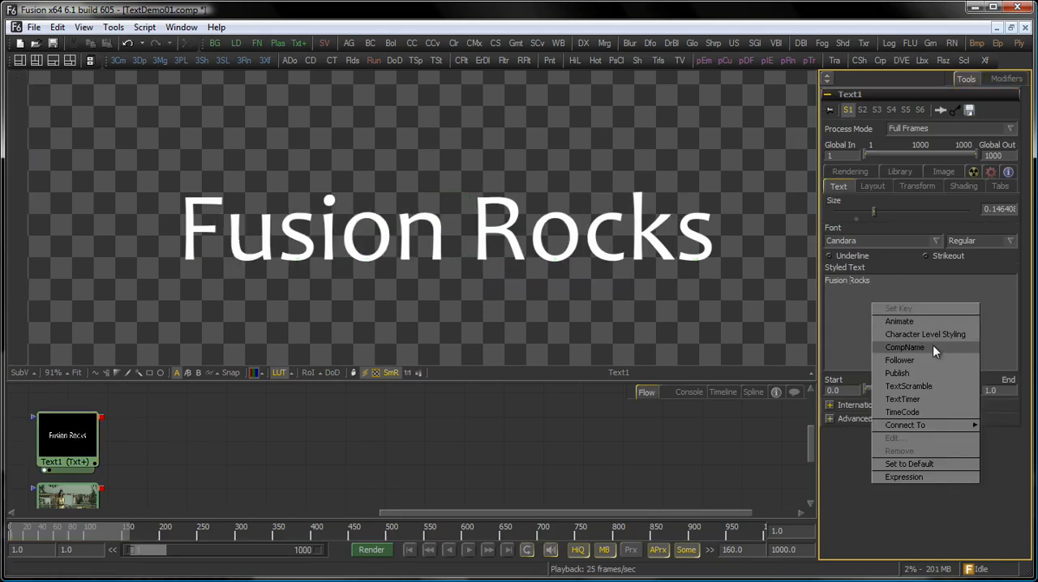
Drive the styled text with the composition name so it reads TextDemo01.
left_click(907, 347)
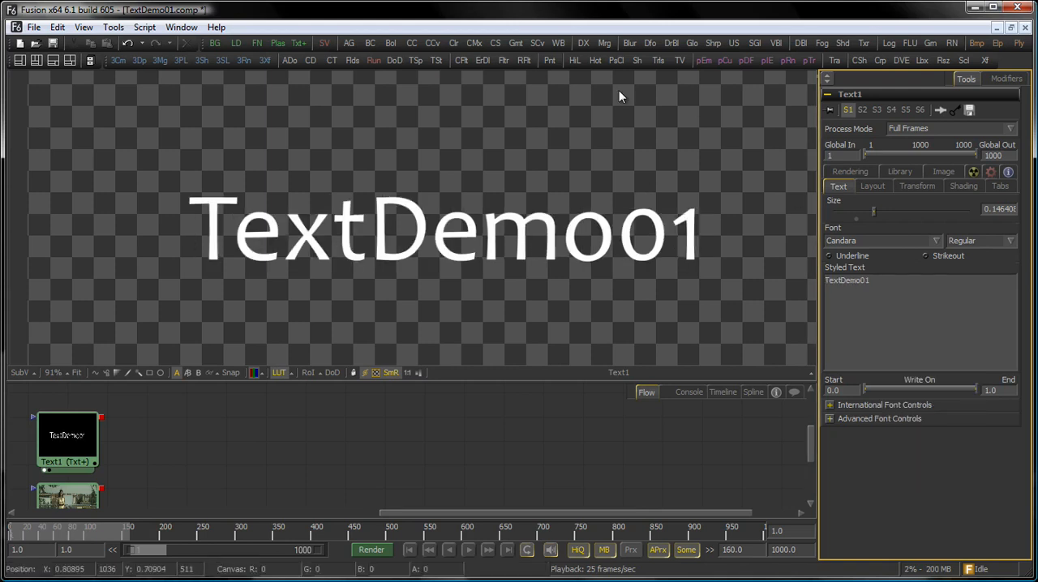
mouse_move(509, 246)
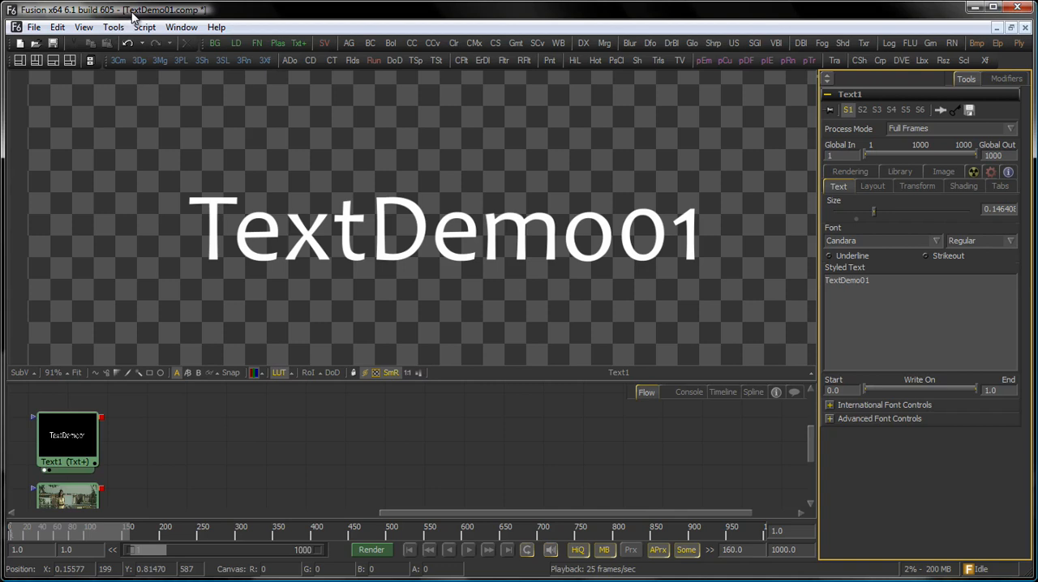
mouse_move(383, 170)
type("Fusion Rocks")
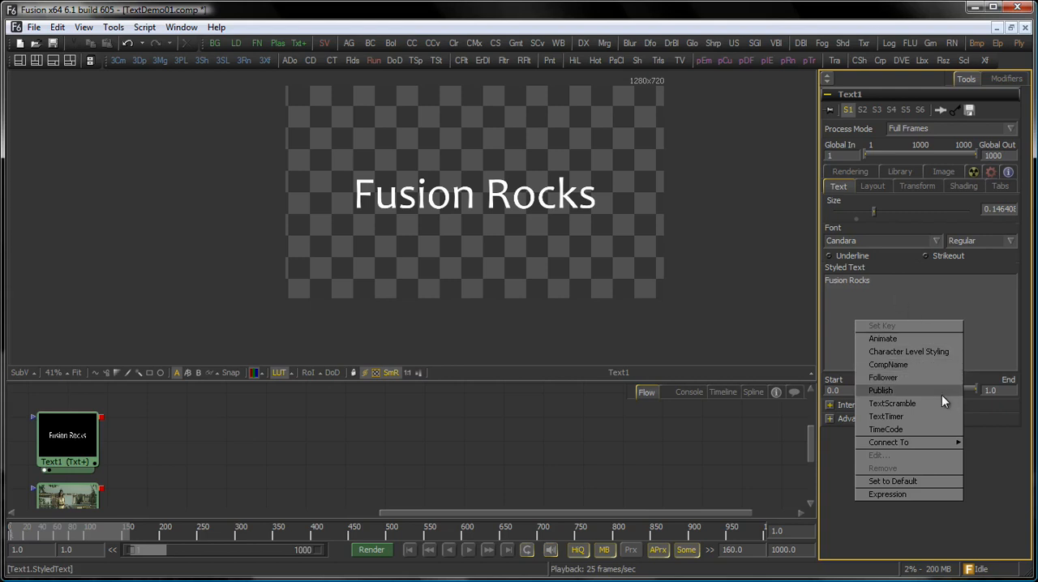
Publish the Fusion Rocks styled text and expand its Text1: Styled Text modifier control.
left_click(878, 389)
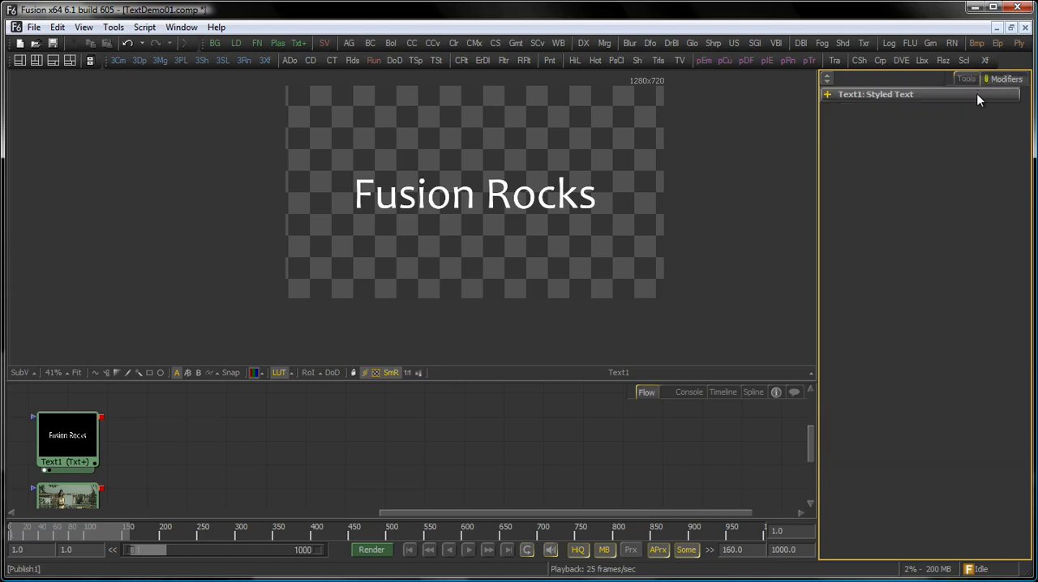
left_click(876, 93)
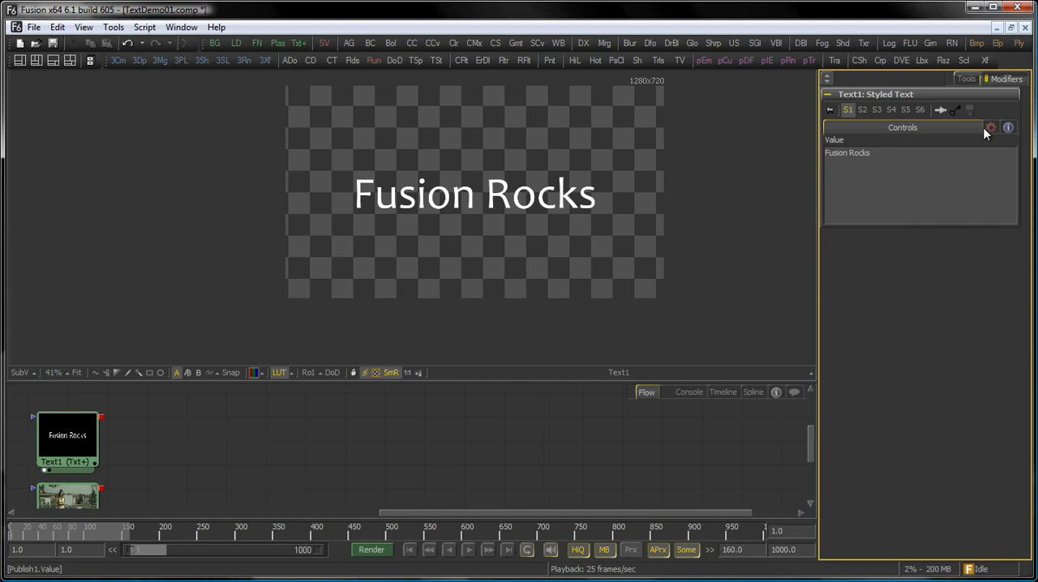
mouse_move(1012, 131)
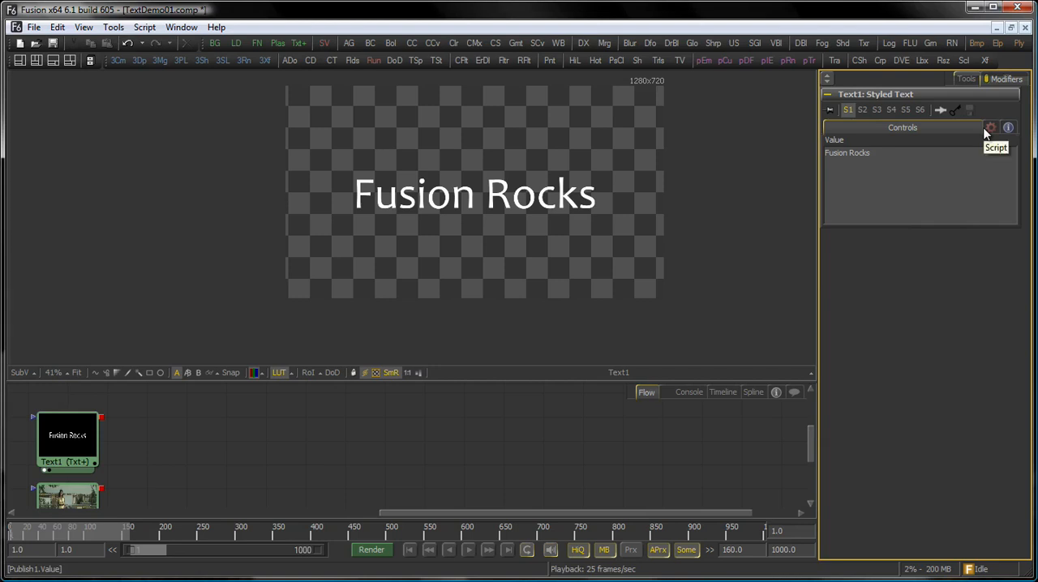
mouse_move(937, 196)
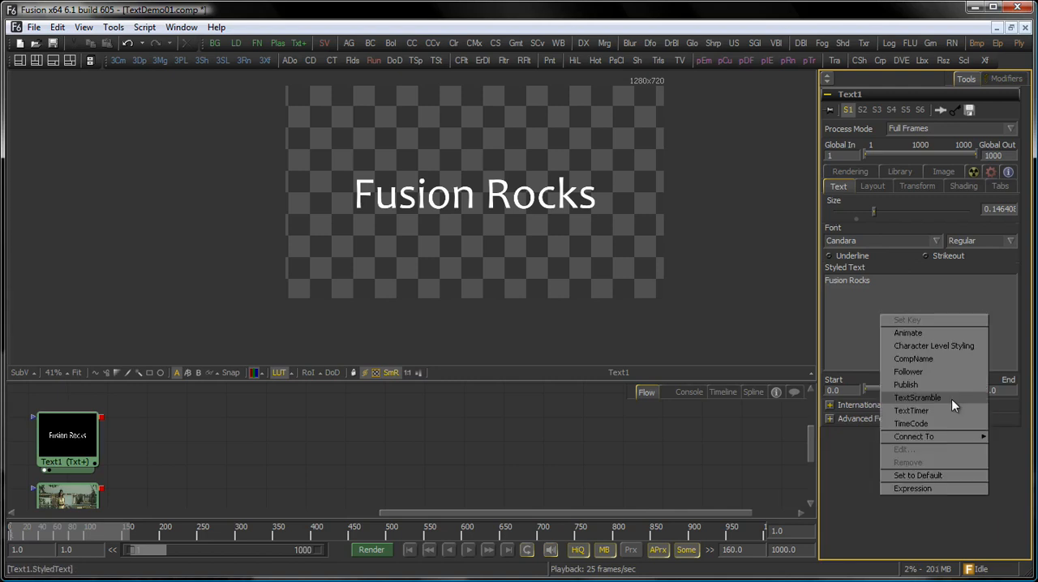
Attach a TextScramble modifier to Fusion Rocks and adjust its Randomness in the Modifiers tab.
left_click(918, 398)
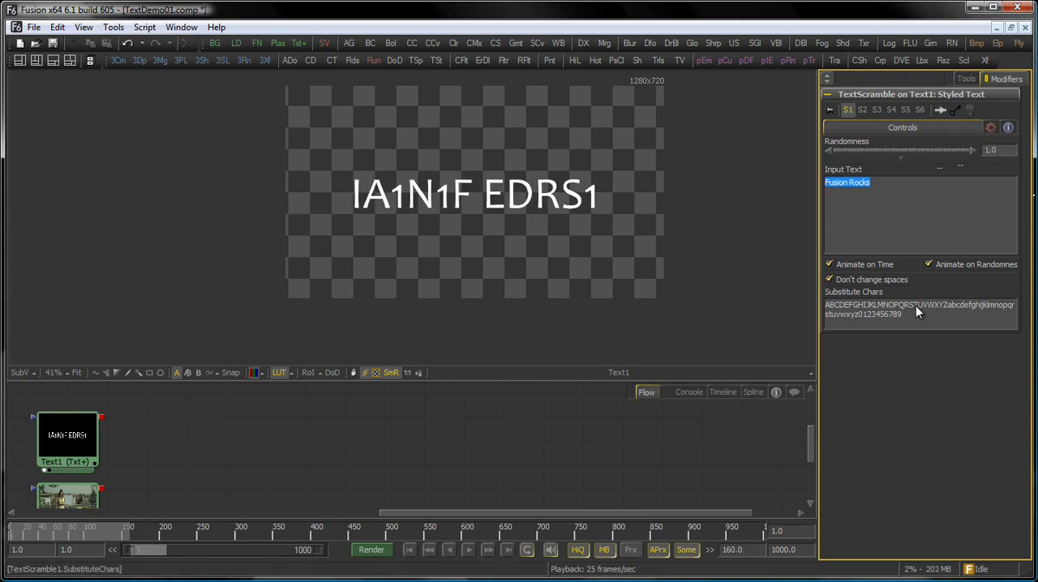
mouse_move(944, 332)
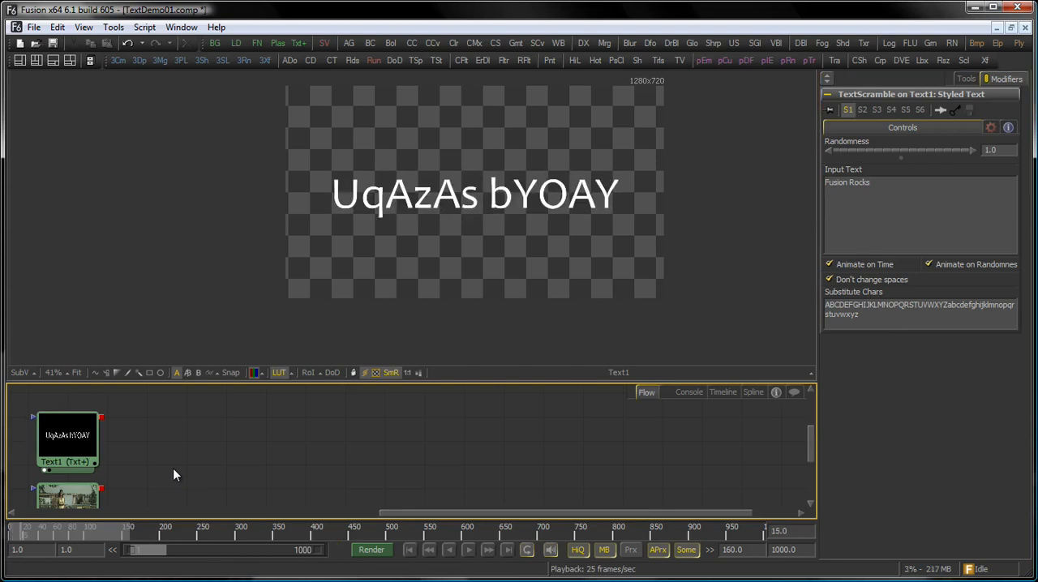
mouse_move(582, 455)
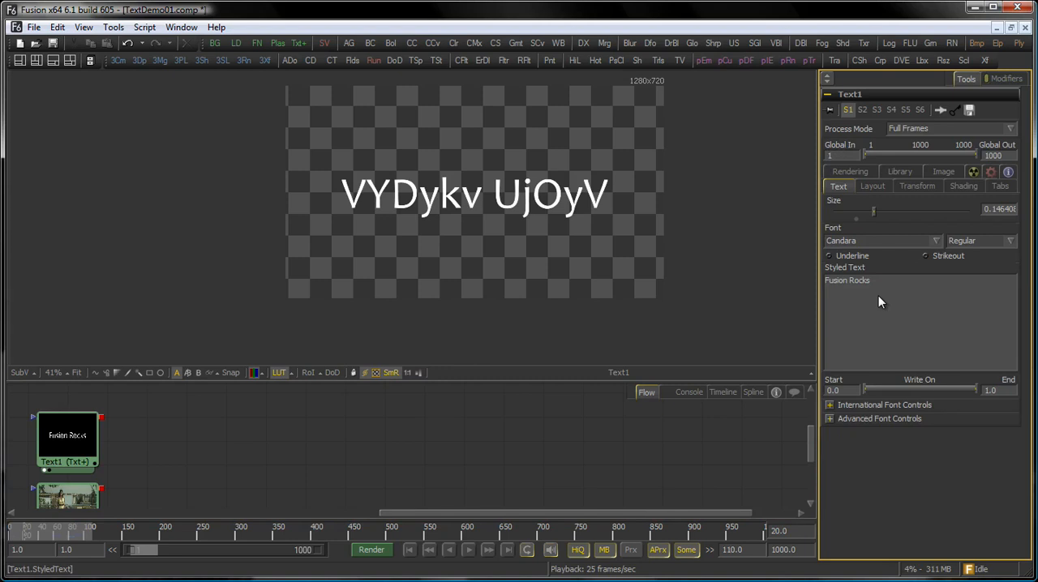
mouse_move(838, 359)
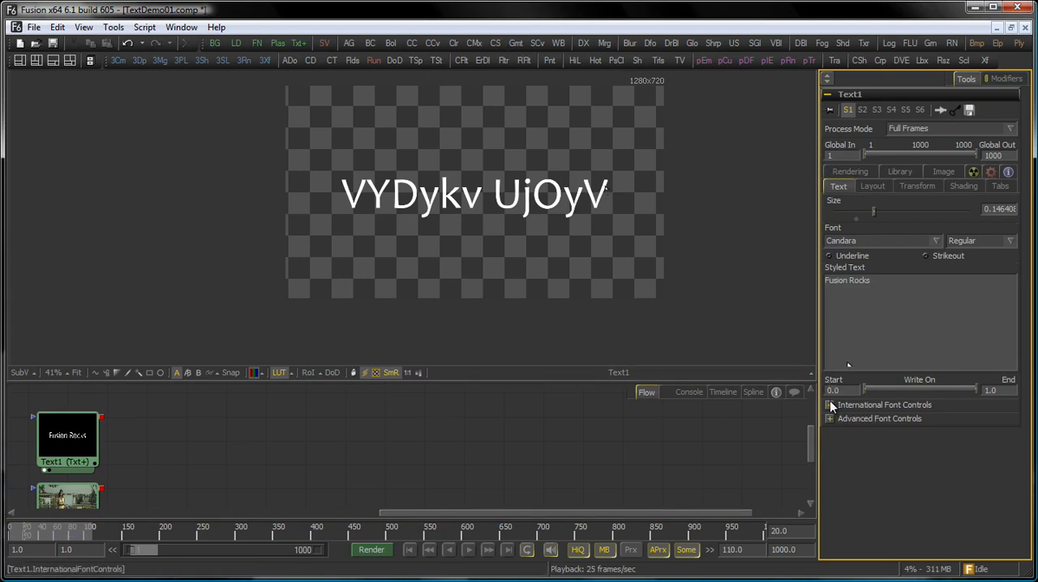
left_click(917, 185)
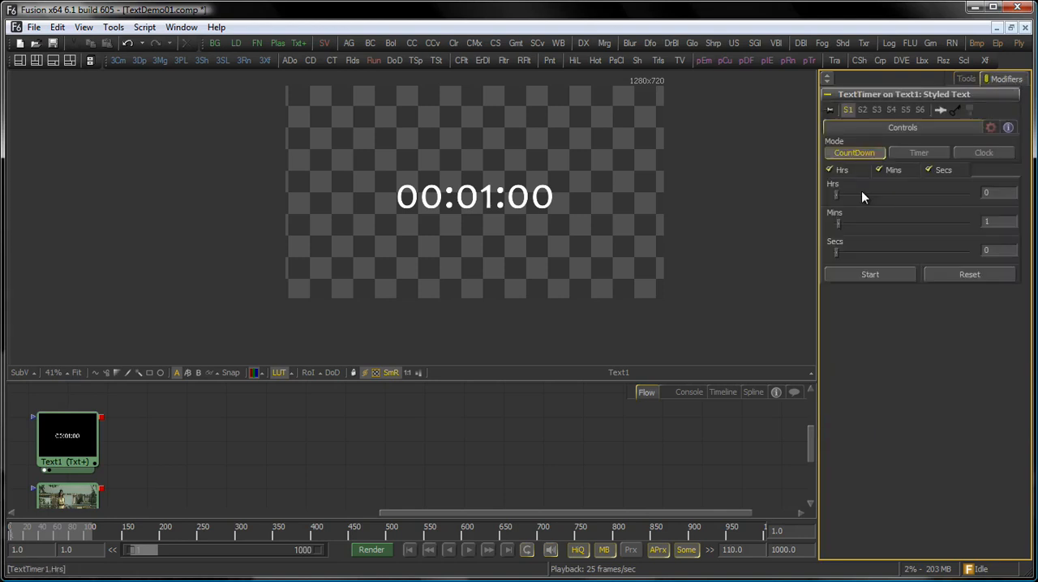
mouse_move(638, 200)
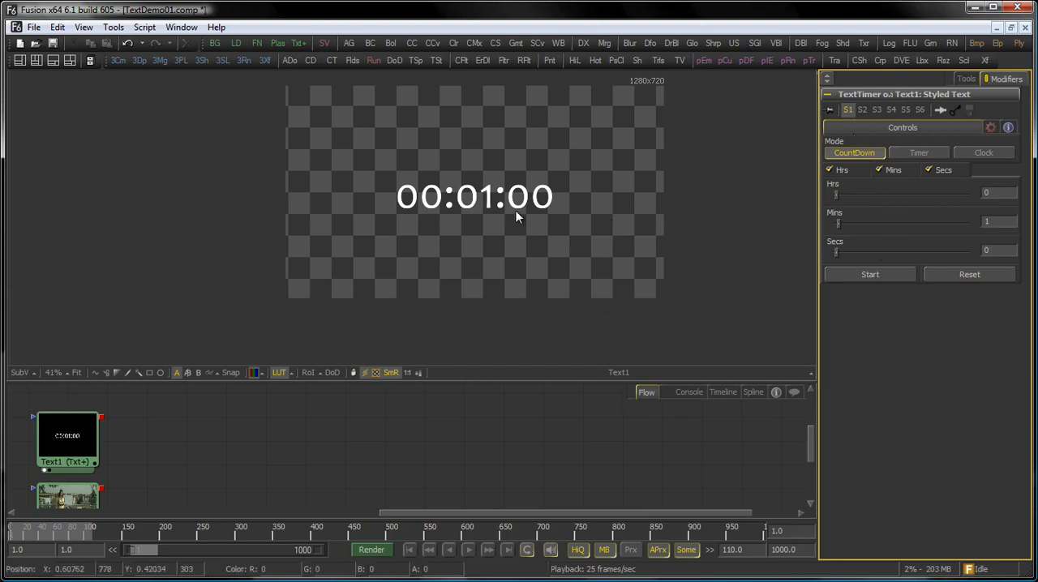
Run and stop the one-minute Text Timer countdown, then set Mode to Timer to count up from 00:00:00.
left_click(870, 274)
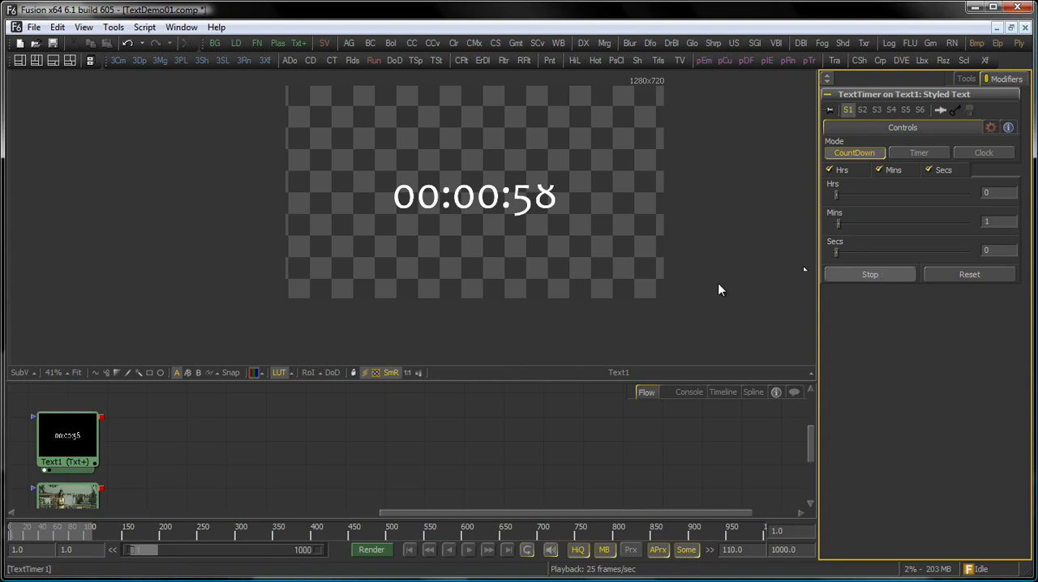
left_click(918, 152)
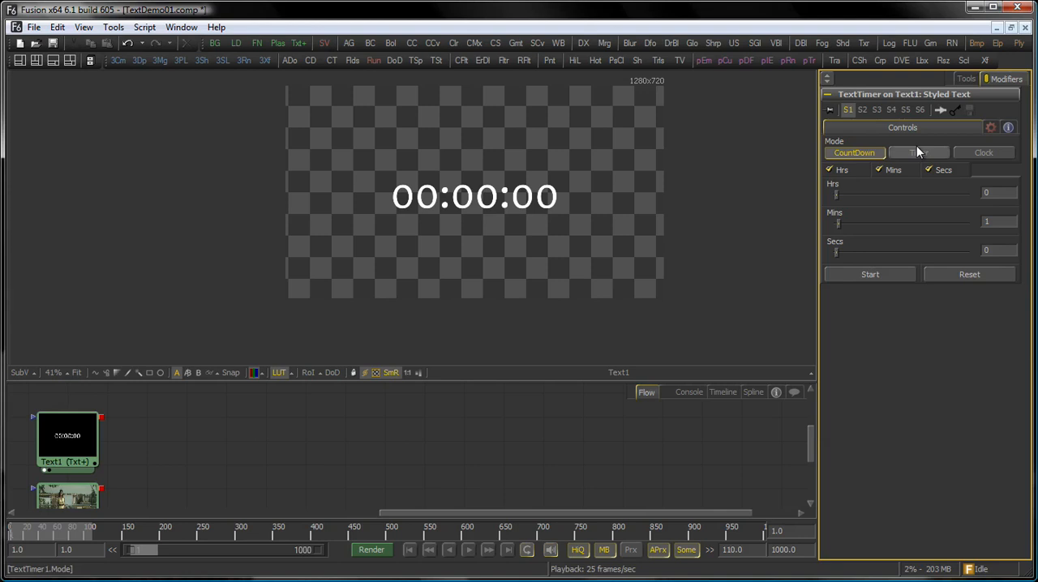
left_click(984, 152)
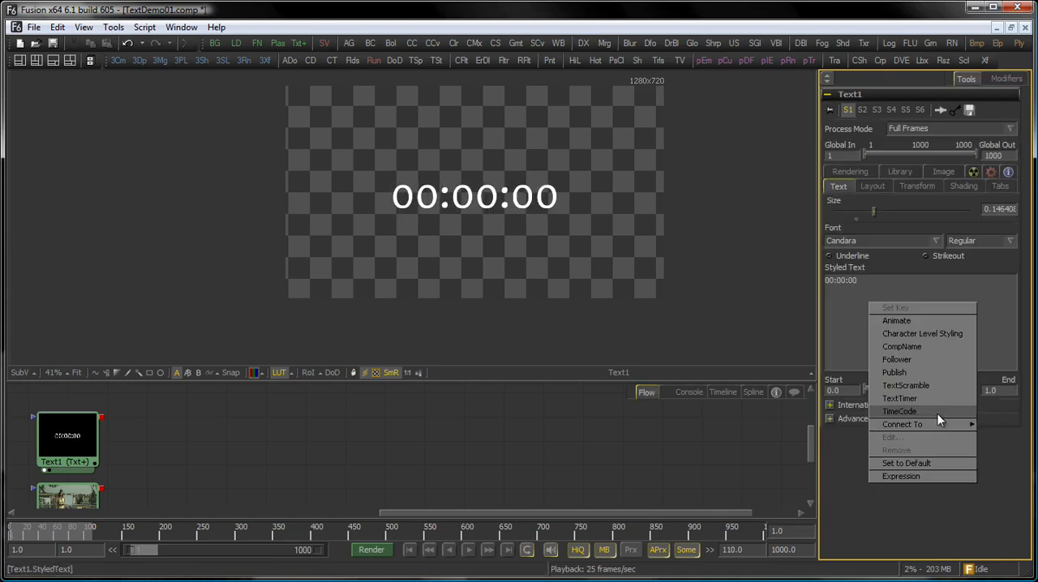
Attach a TimeCode modifier and enable hours so the text shows Hrs:Mins:Secs:Frms timecode.
left_click(898, 399)
type("13")
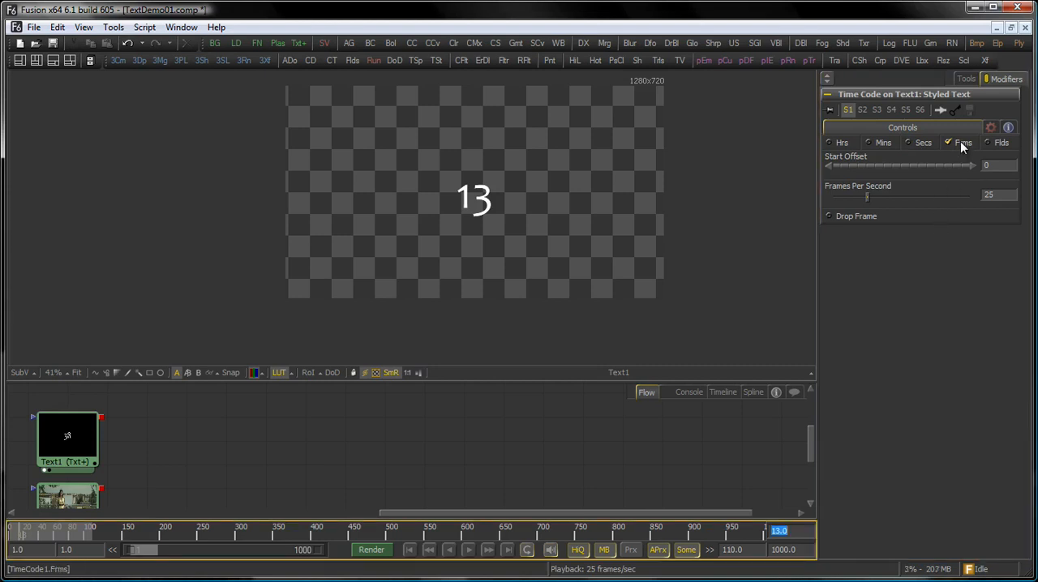
left_click(467, 551)
type("30")
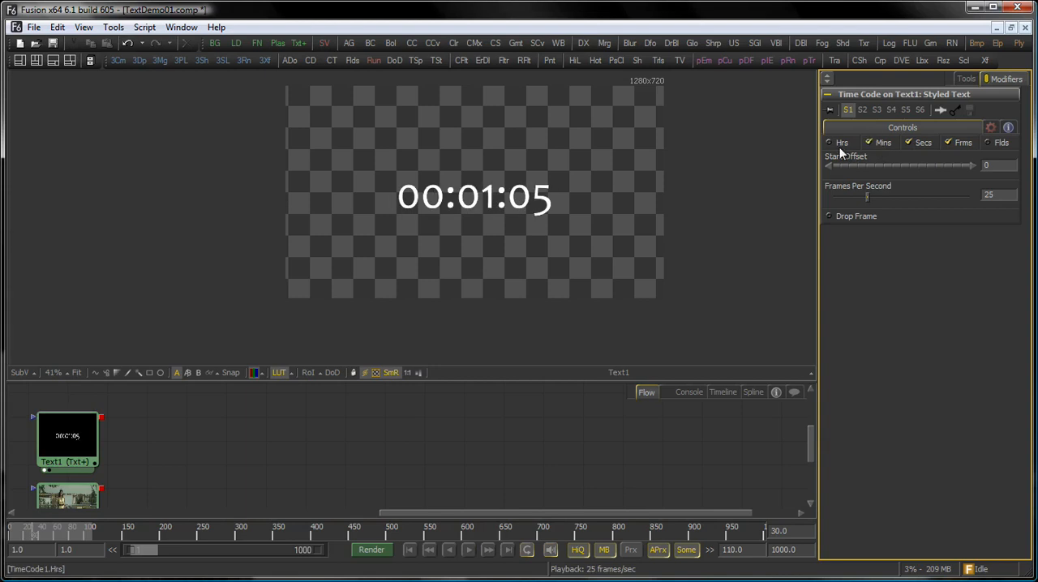
left_click(830, 143)
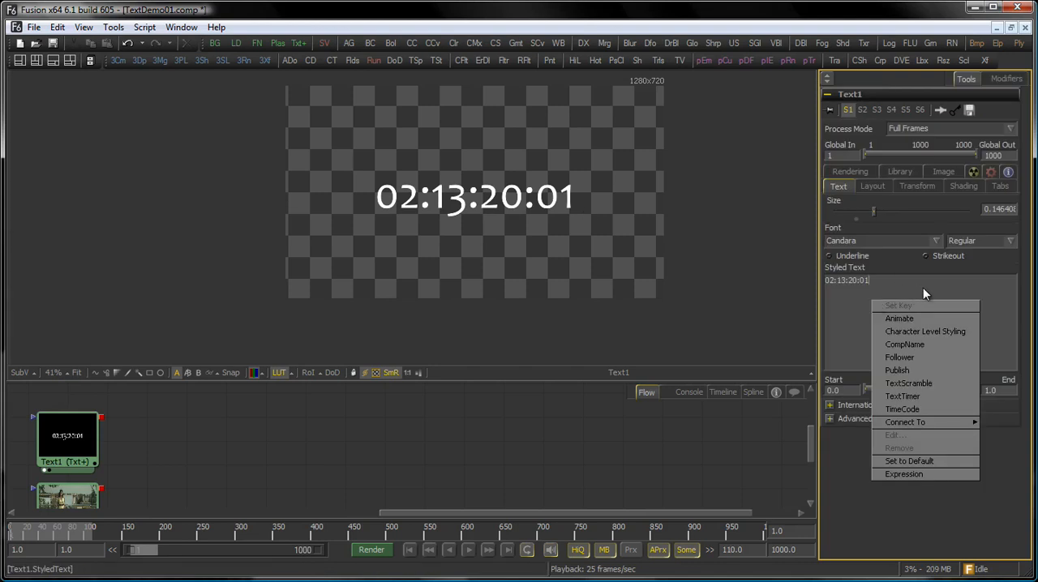
mouse_move(944, 480)
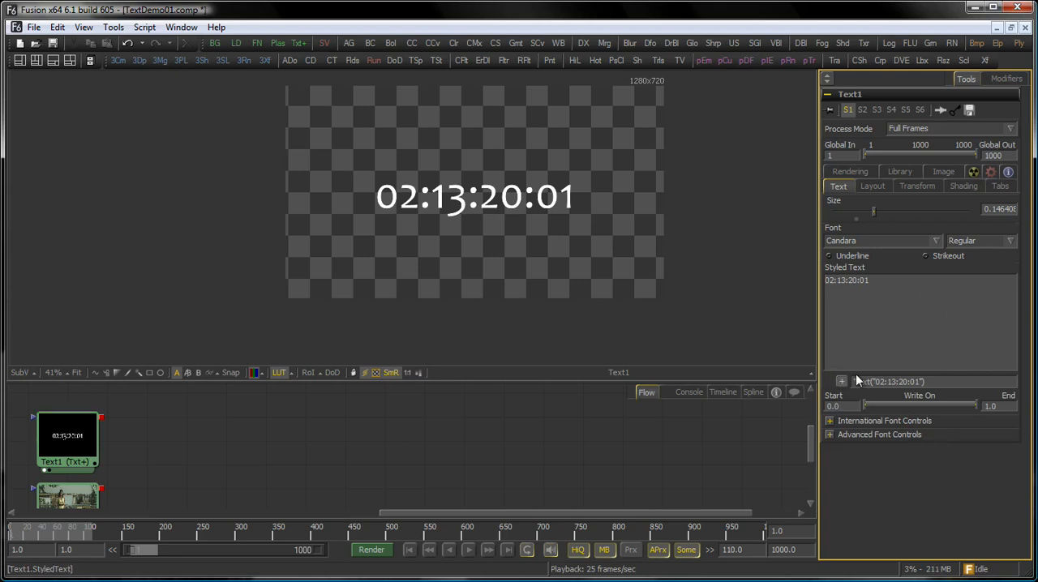
mouse_move(893, 328)
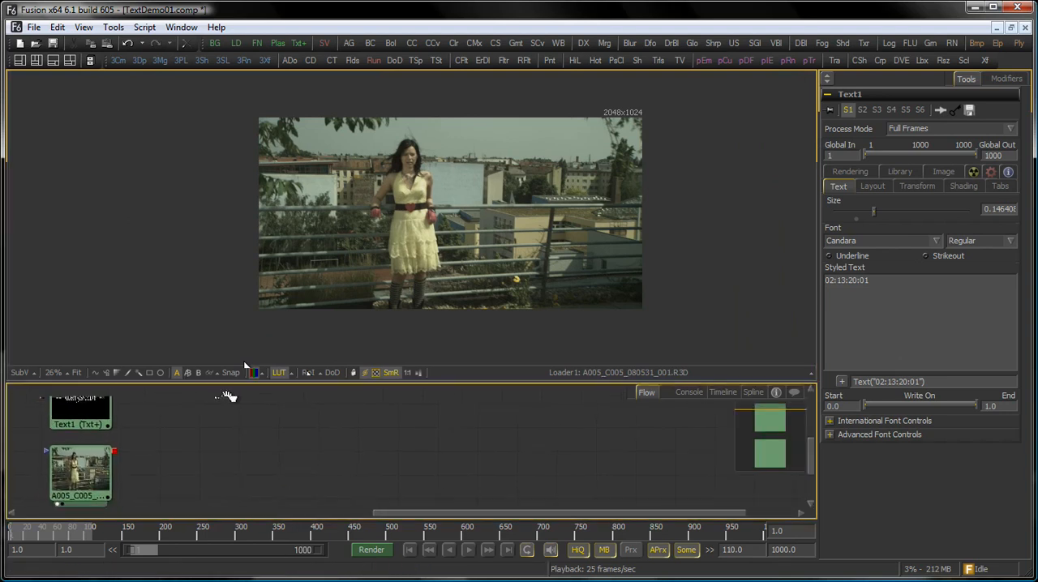
Turn on the Metadata overlay in the viewer's SubV options to list the RED clip's metadata.
left_click(19, 373)
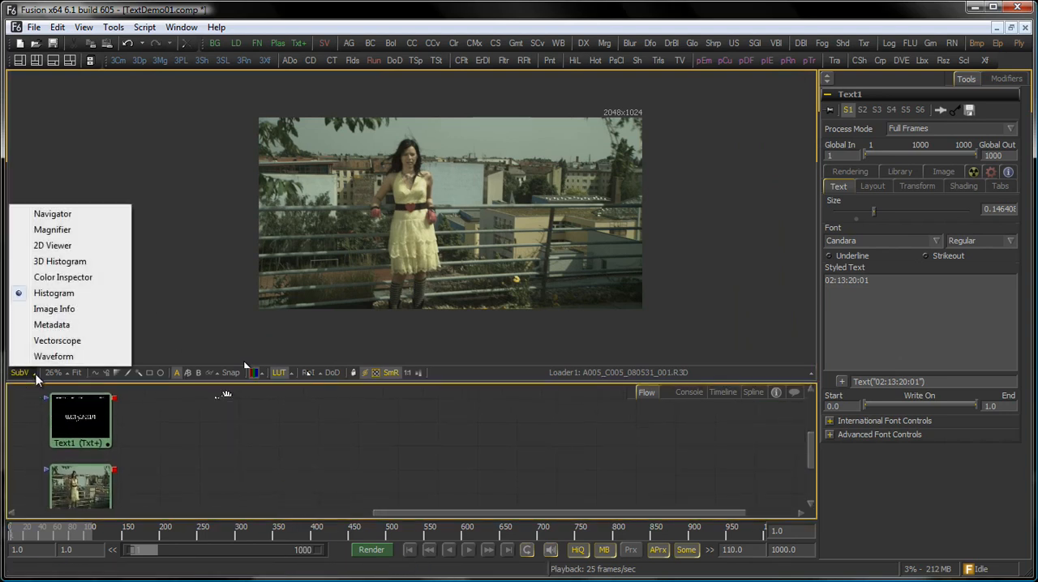
mouse_move(52, 324)
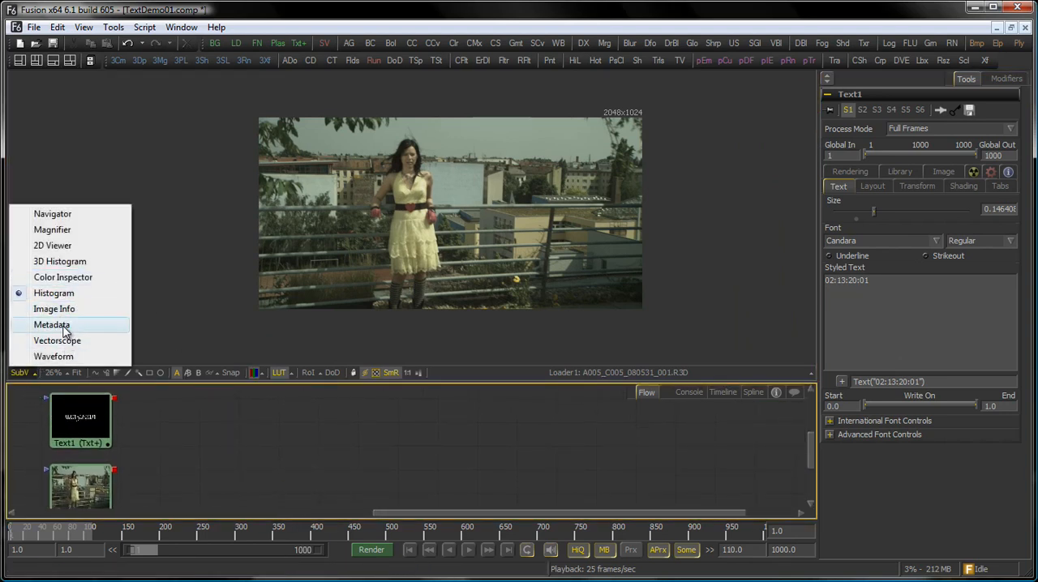
left_click(52, 324)
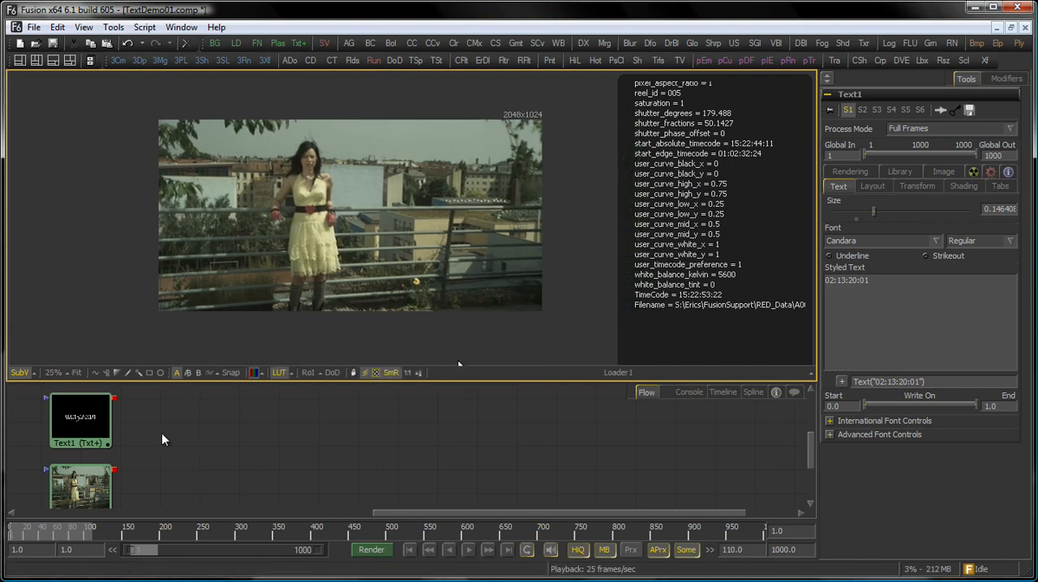
mouse_move(339, 321)
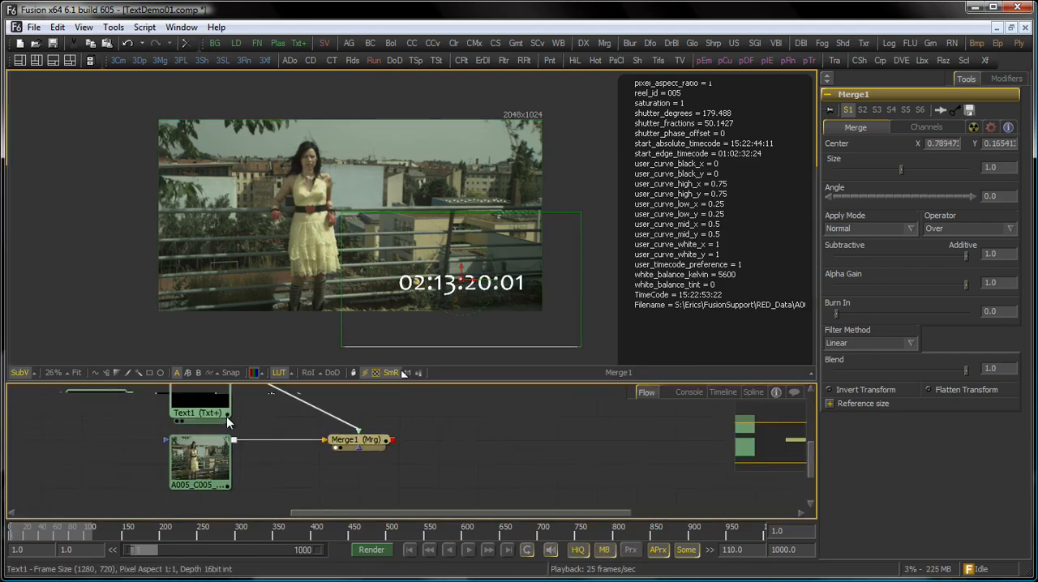
Set Text1's Styled Text expression to Text(Loader1.Output.Metadata.TimeCode), showing 15:22:55:24.
left_click(199, 411)
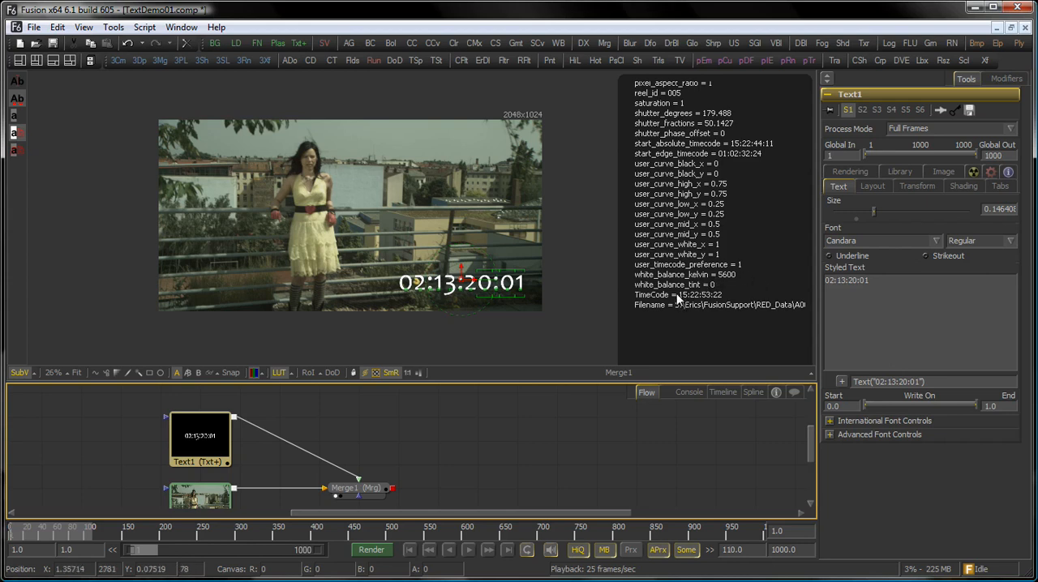
mouse_move(710, 305)
type("Text(Loader1")
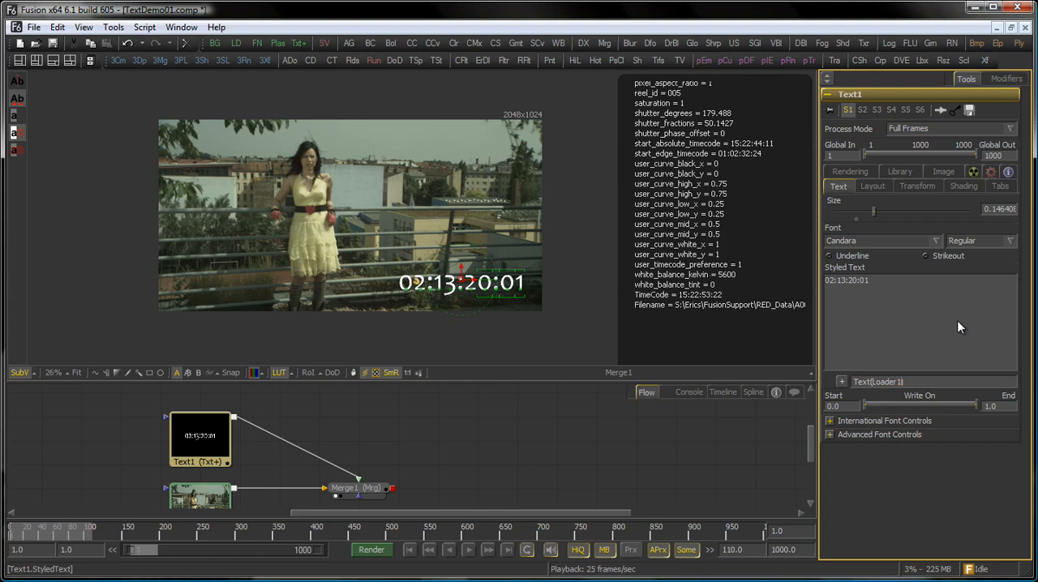
left_click(198, 496)
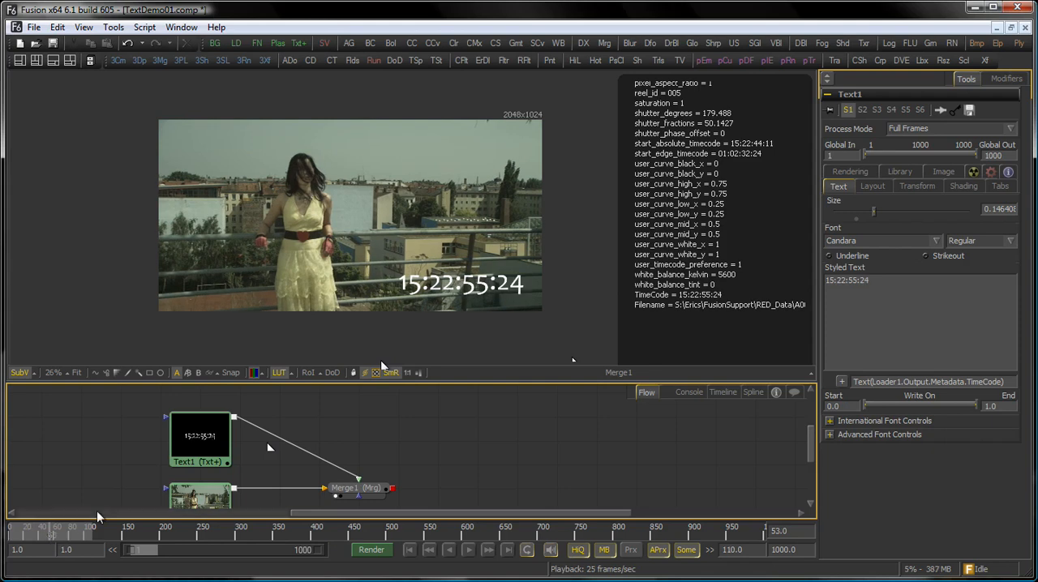
mouse_move(495, 331)
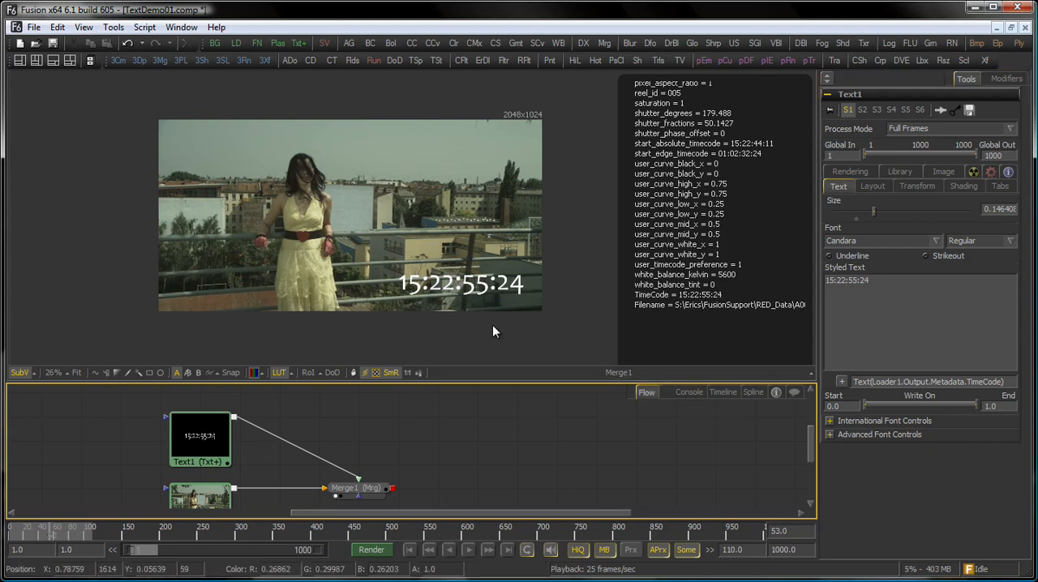